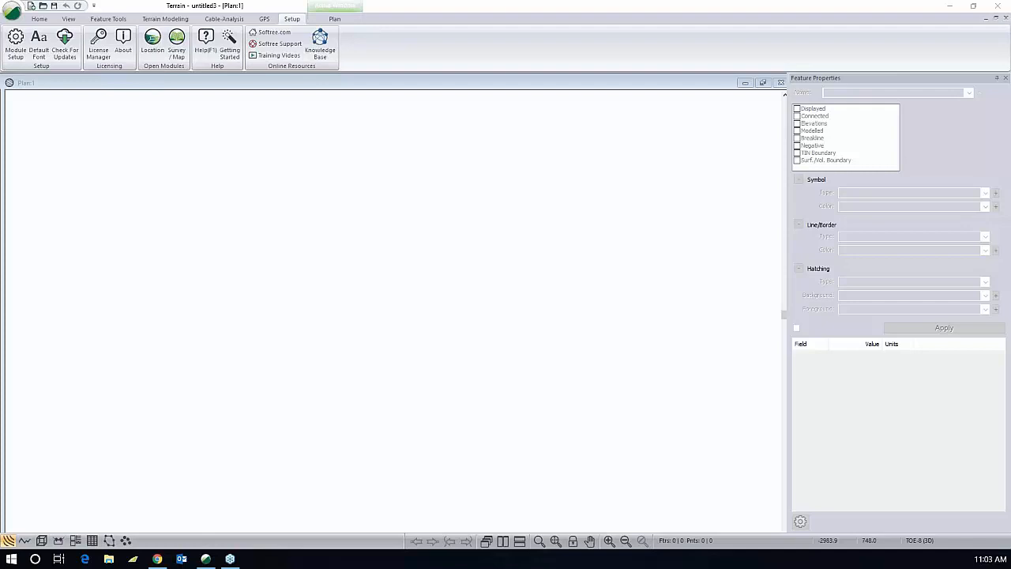
mouse_move(39, 43)
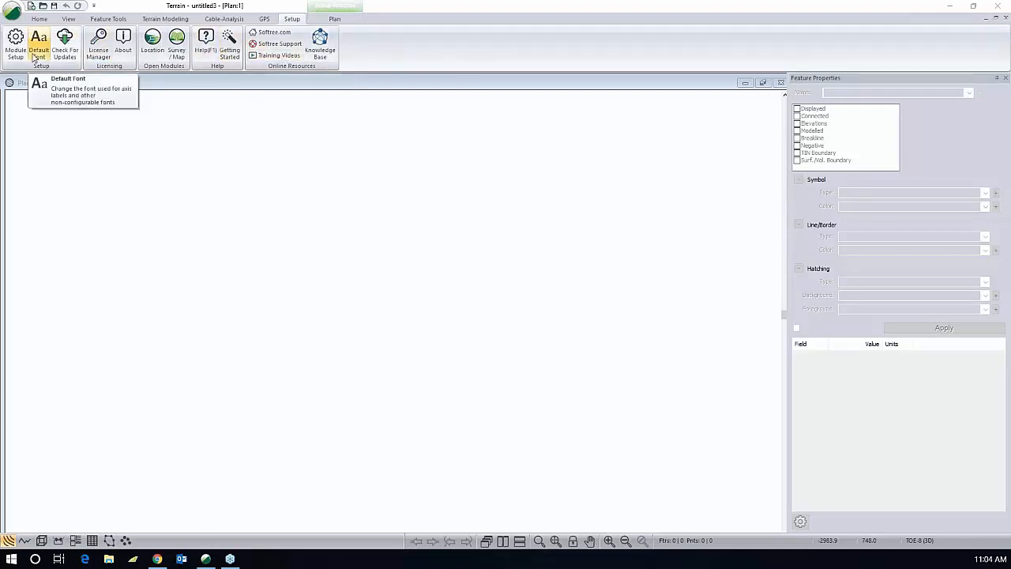
Open the ASCII 2 (#,y,x,z,code) import options, review its Structure, then move to Test.
click(15, 46)
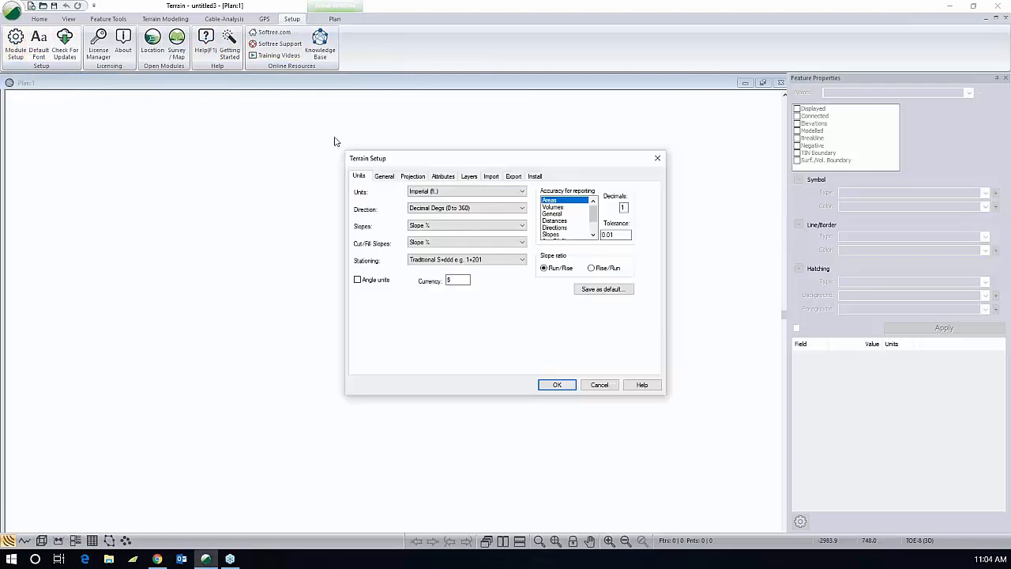
click(491, 176)
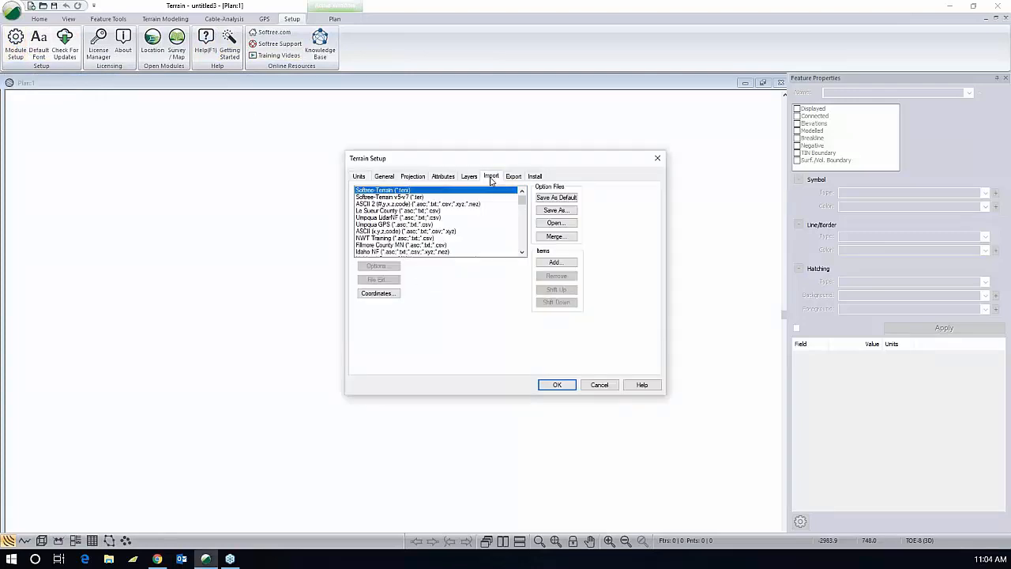
click(418, 204)
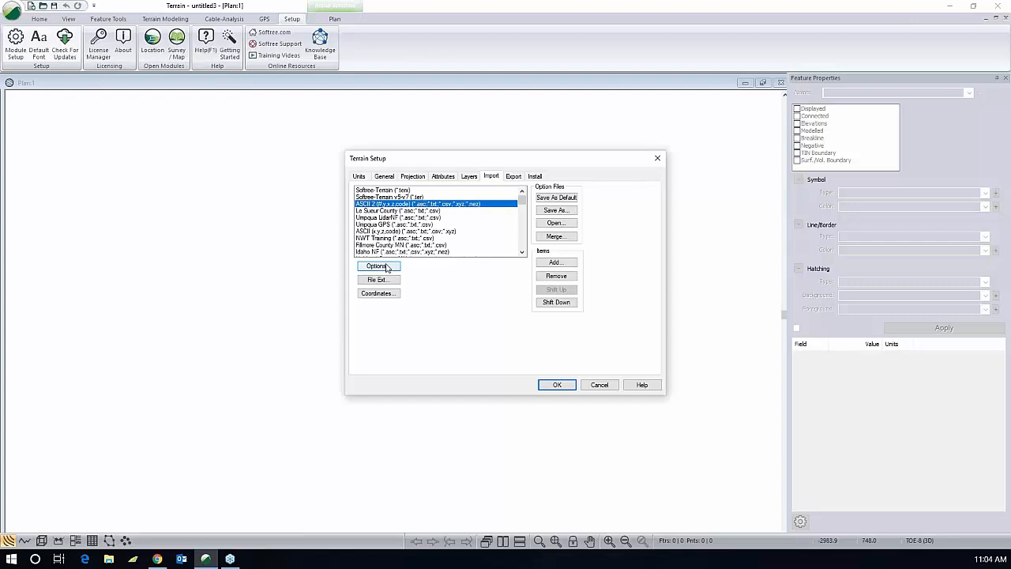
click(376, 267)
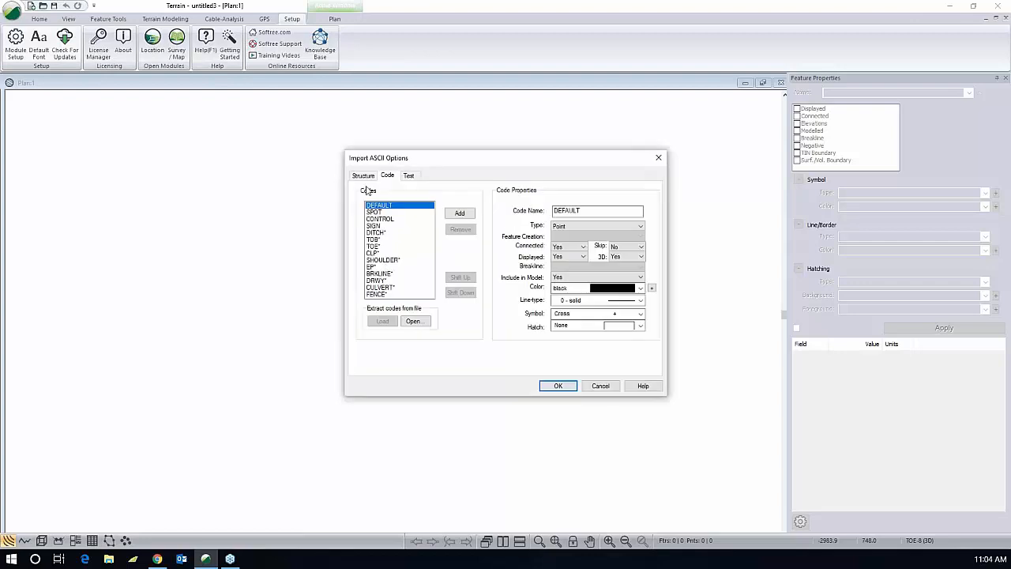
click(363, 175)
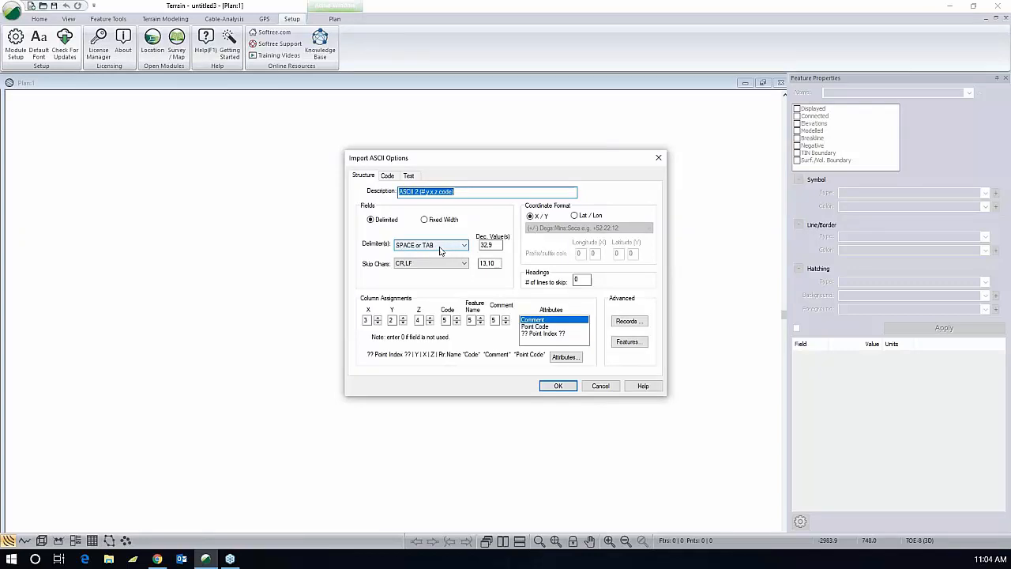
mouse_move(401, 345)
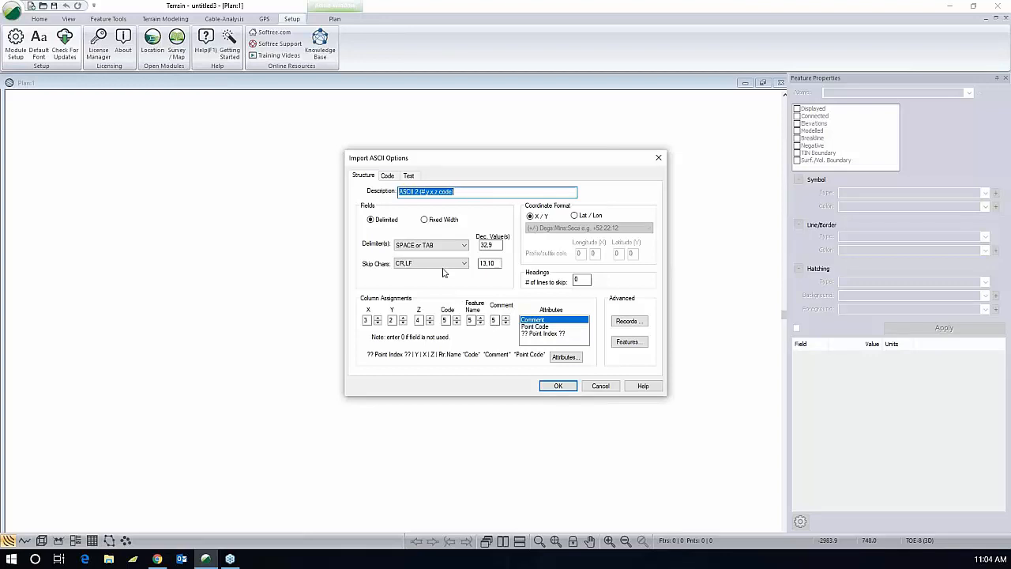
click(409, 175)
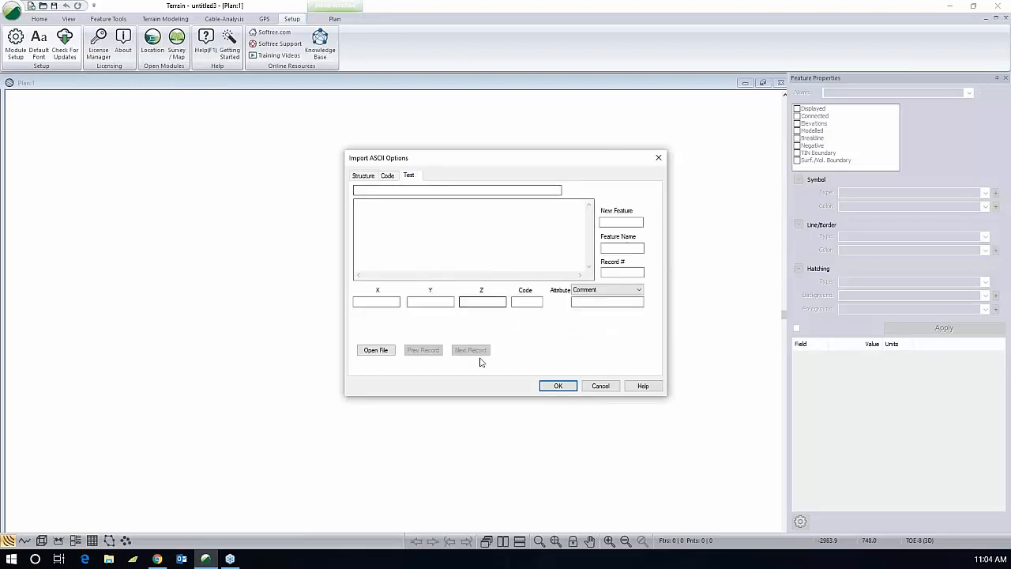
Test-read Survey1.txt record by record into X, Y, Z and code fields.
click(375, 350)
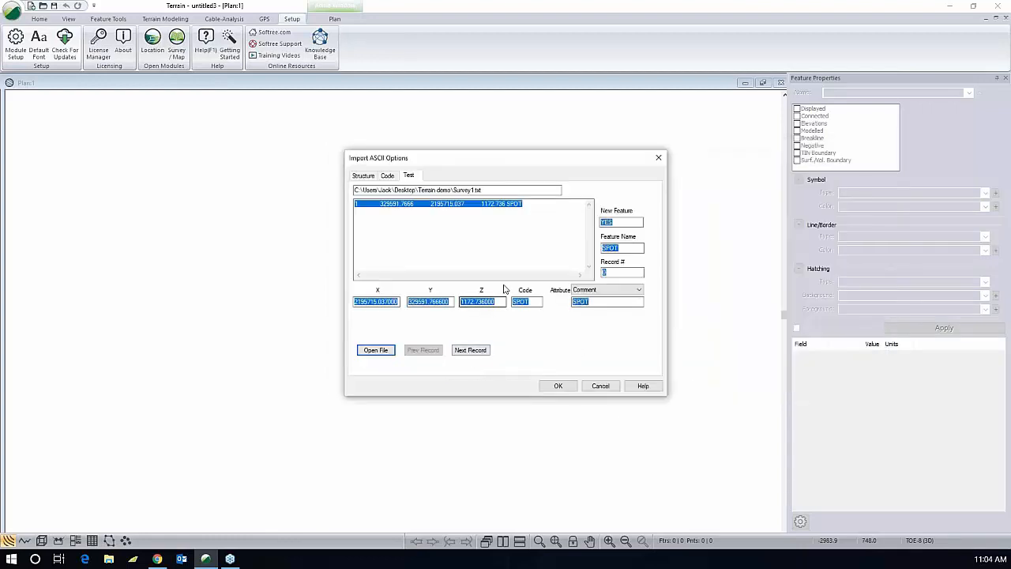
click(471, 350)
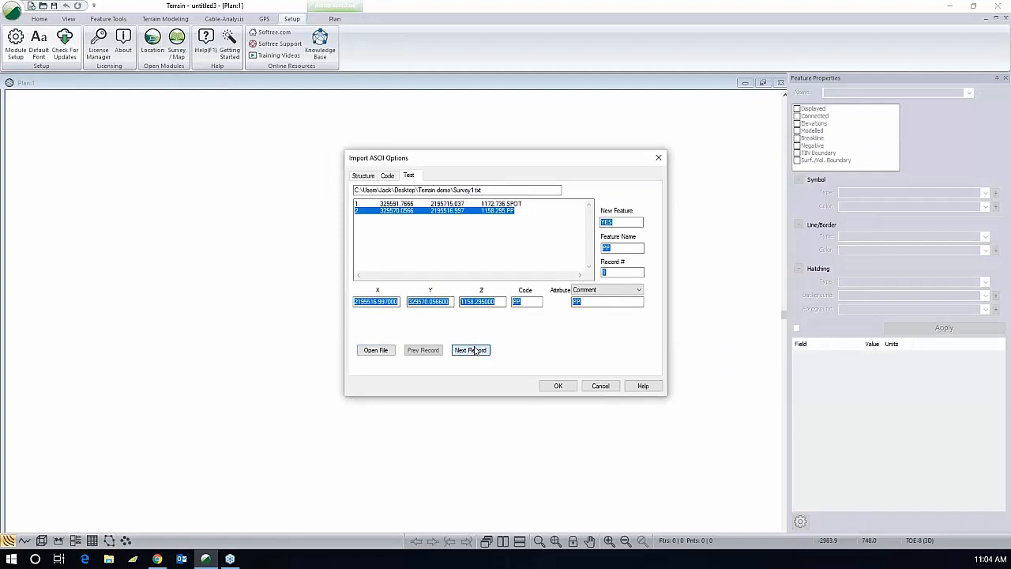
click(471, 349)
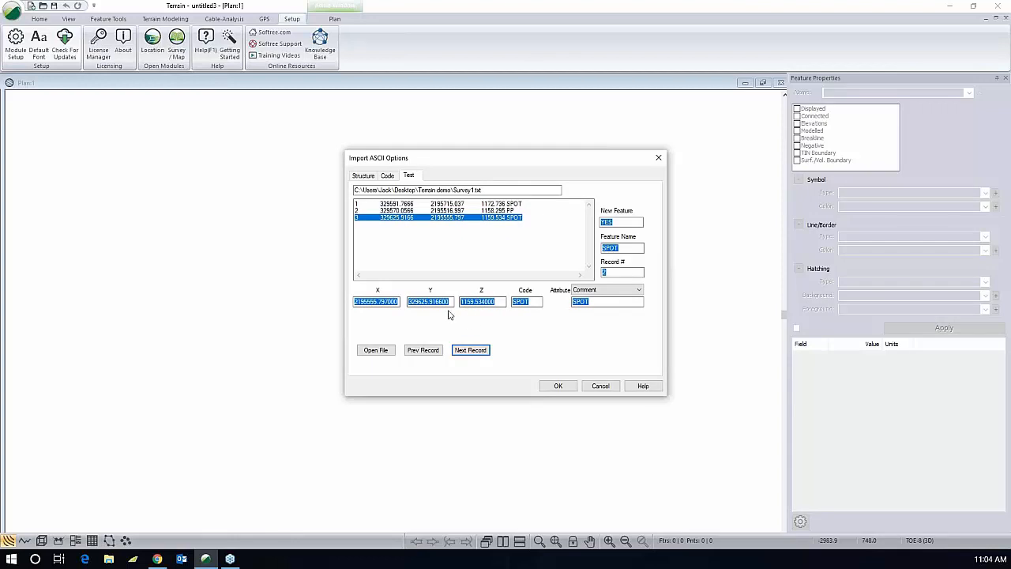
click(471, 351)
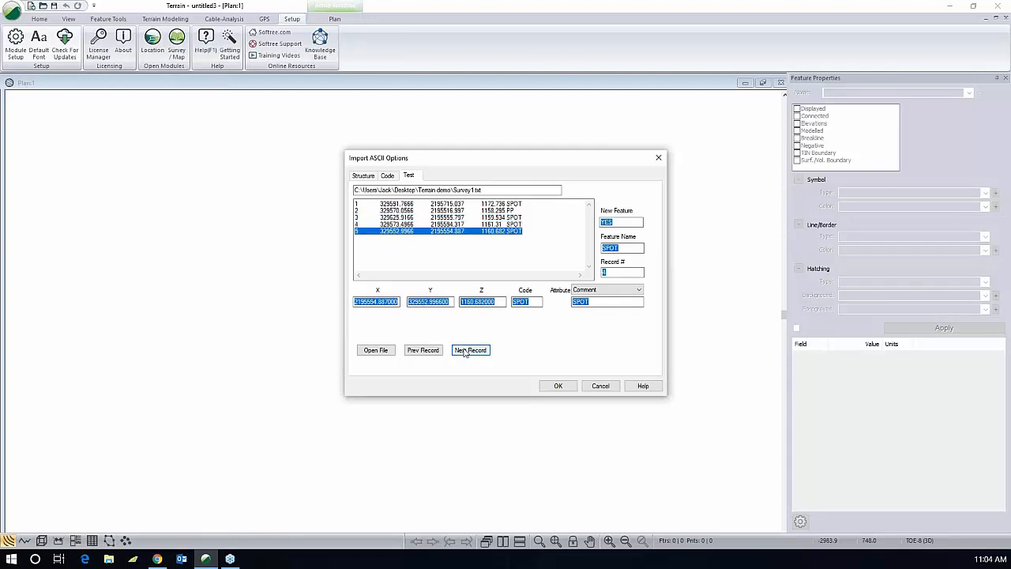
click(470, 351)
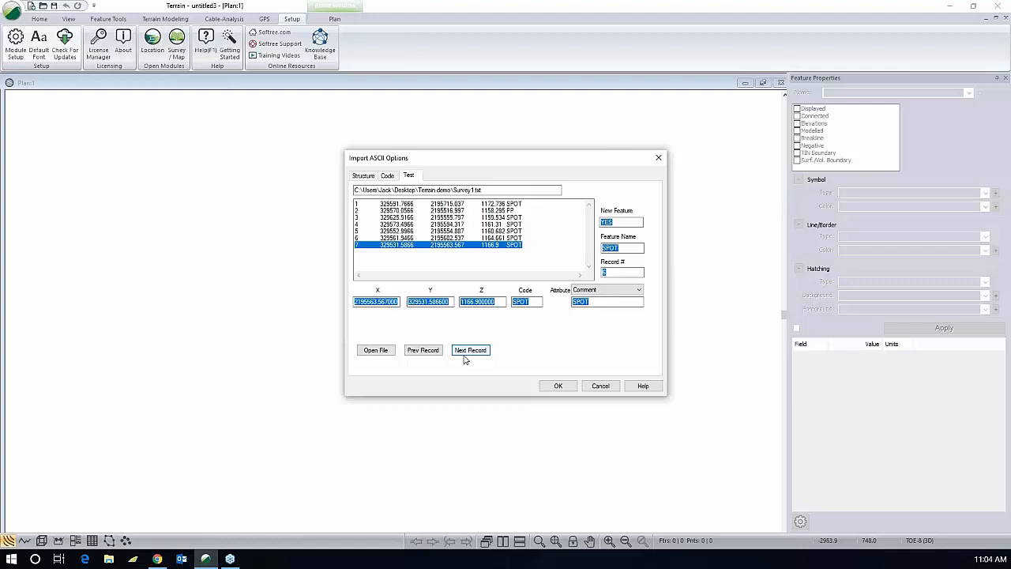
click(387, 175)
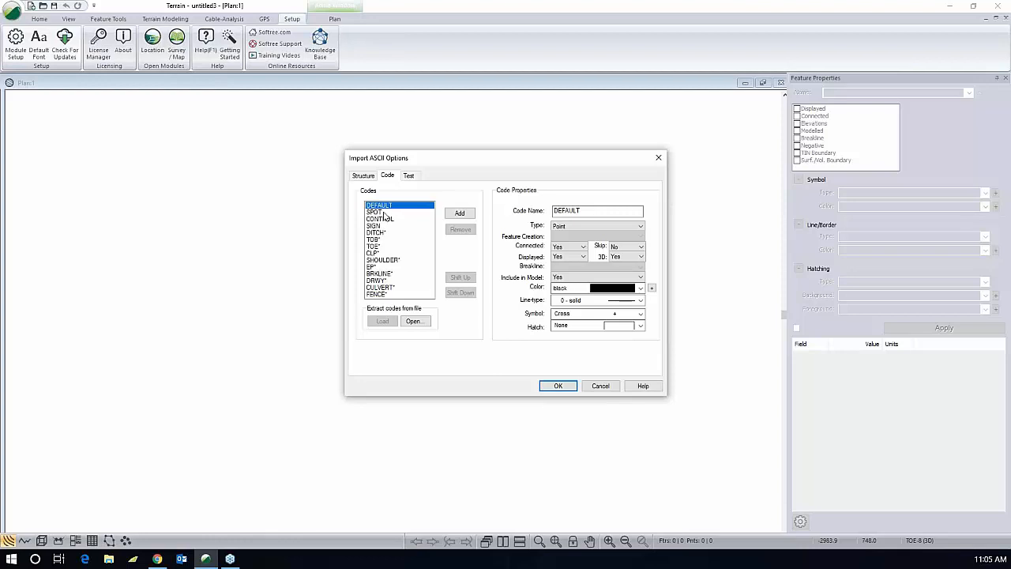
Review the SPOT, CONTROL, DITCH*, TOE*, TOB* and FENCE* code properties, then accept the options.
click(376, 212)
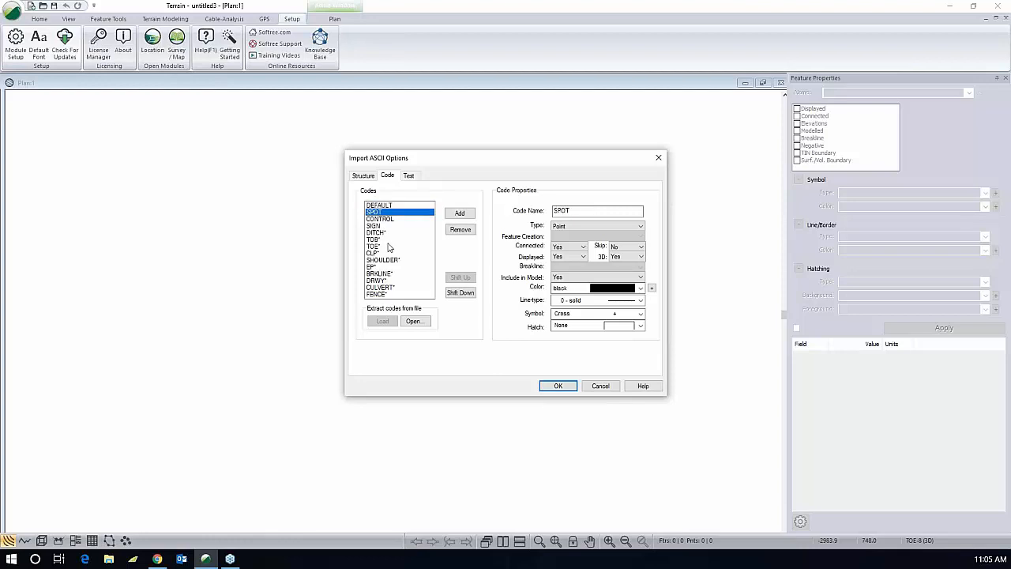
click(380, 219)
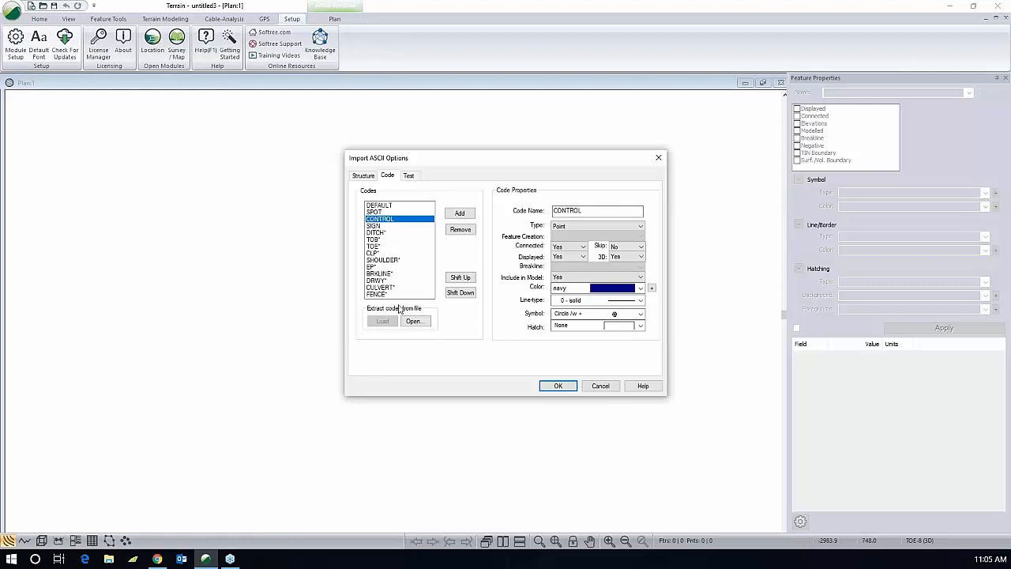
mouse_move(400, 309)
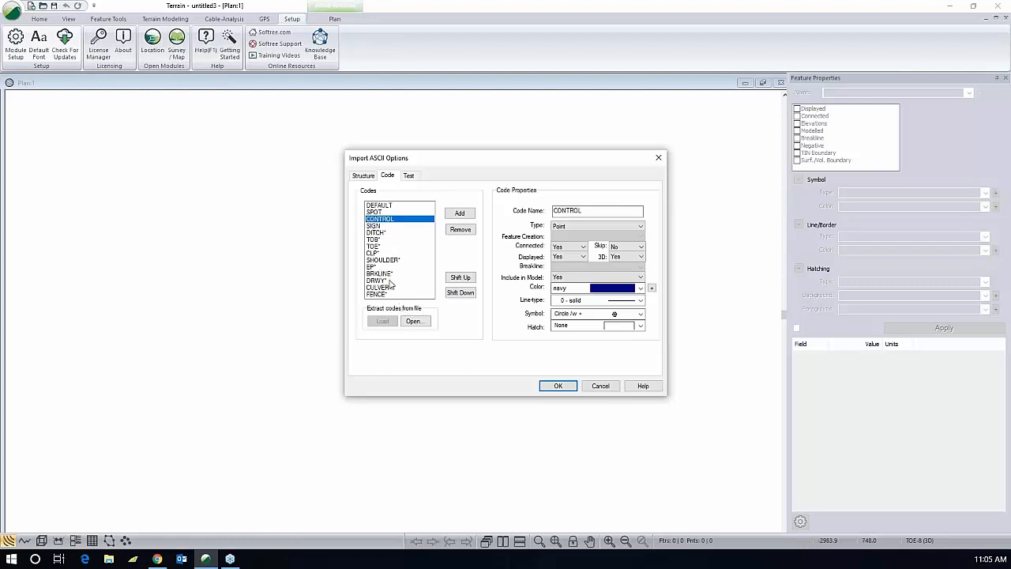
click(378, 233)
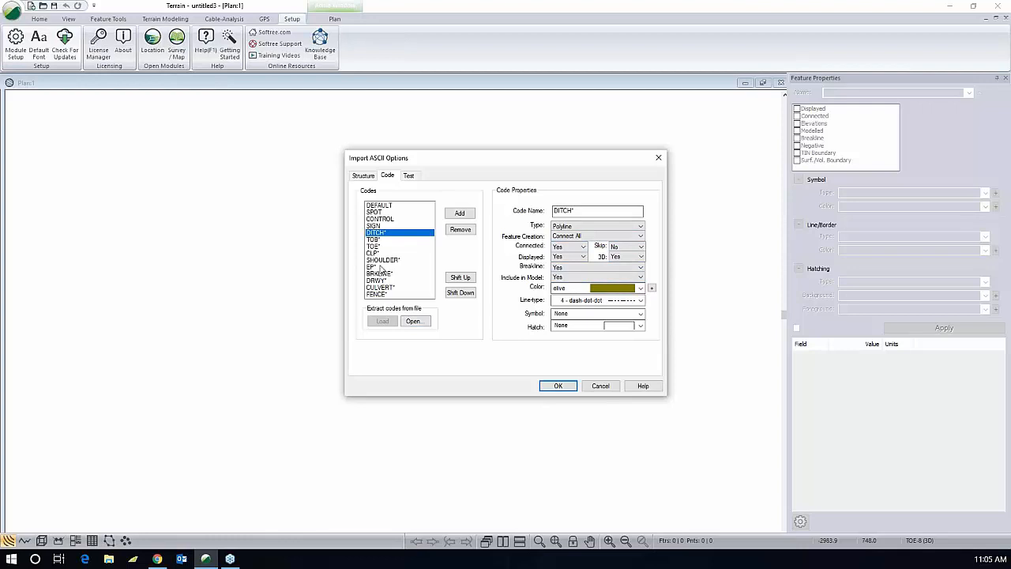
click(374, 245)
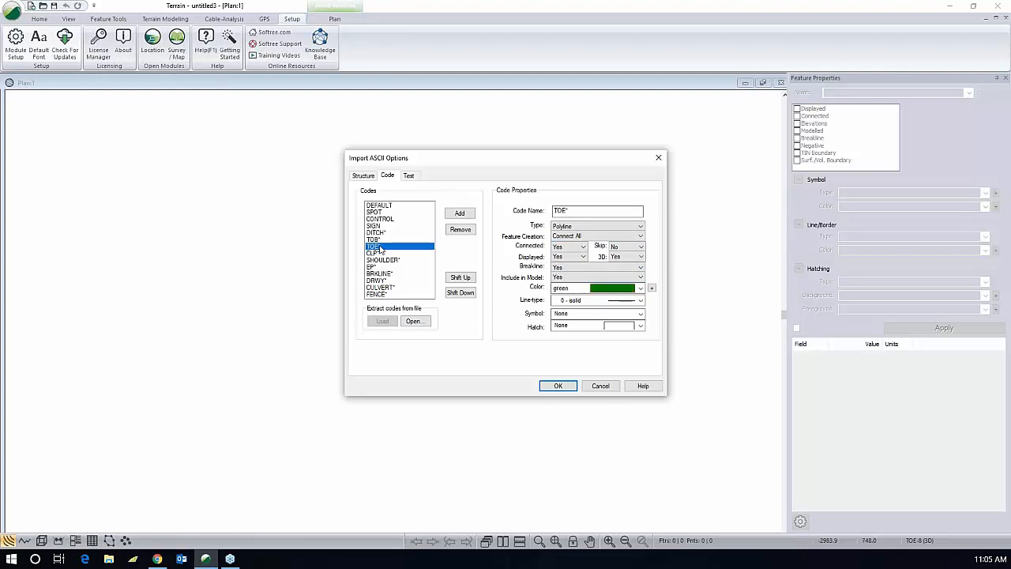
click(374, 239)
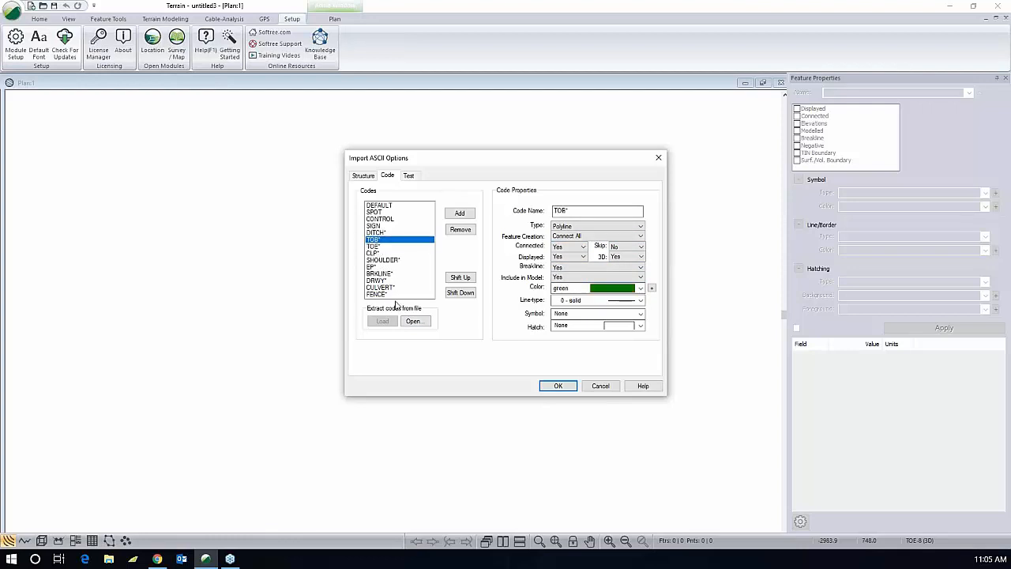
mouse_move(385, 296)
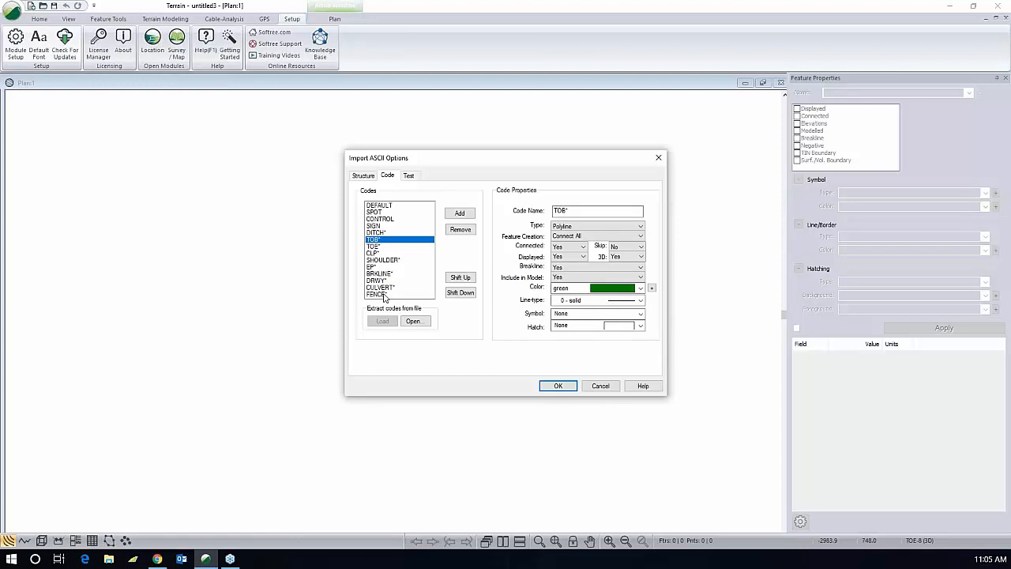
click(377, 294)
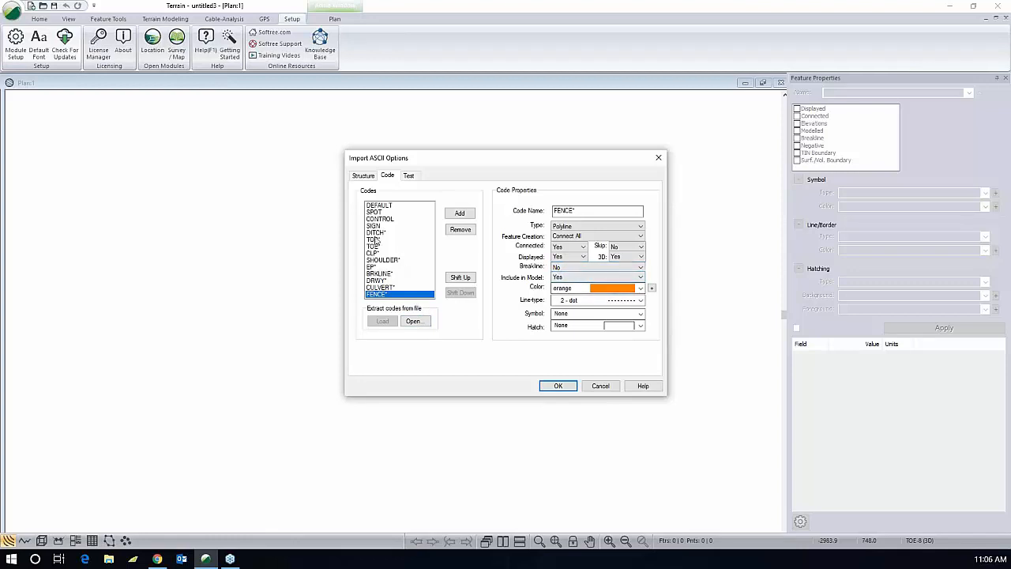
click(377, 233)
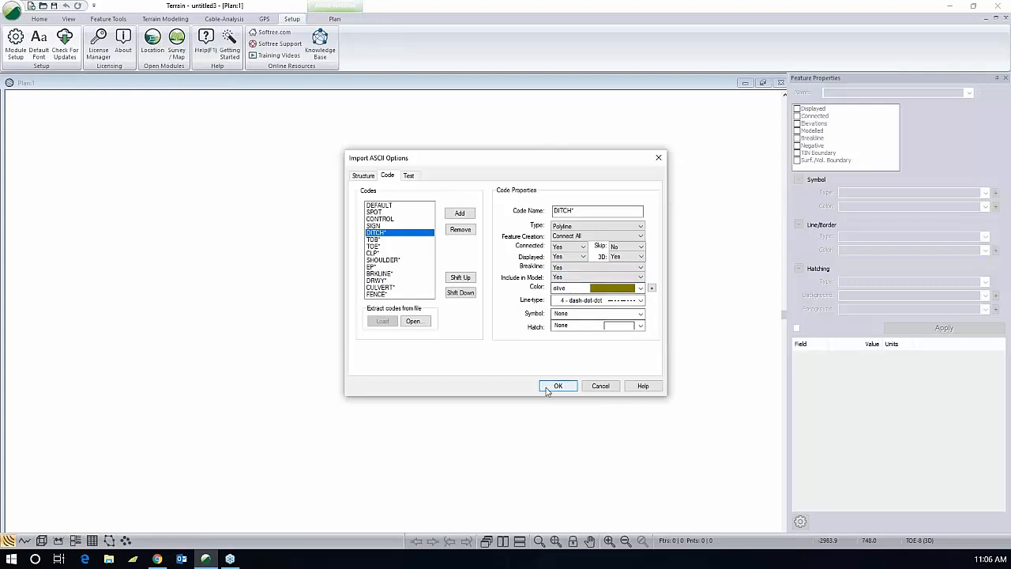
click(558, 386)
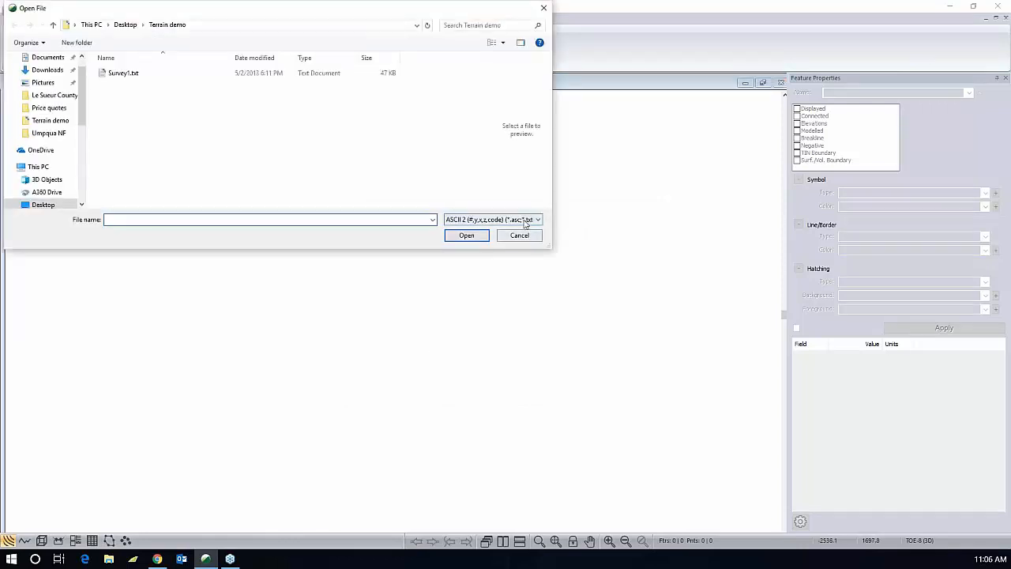
Import Survey1.txt in ASCII 2 format without coordinate conversion.
click(536, 219)
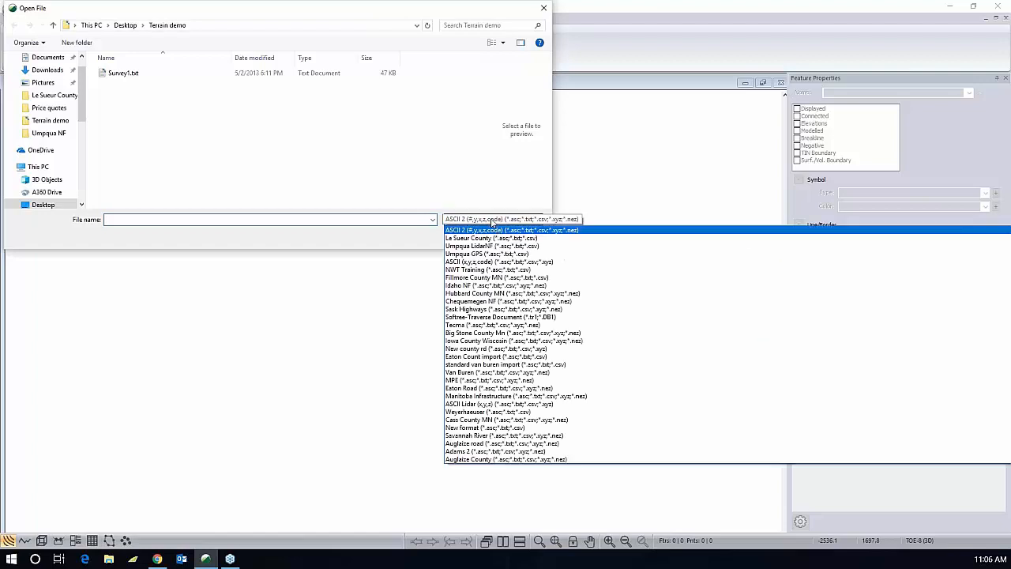
click(512, 230)
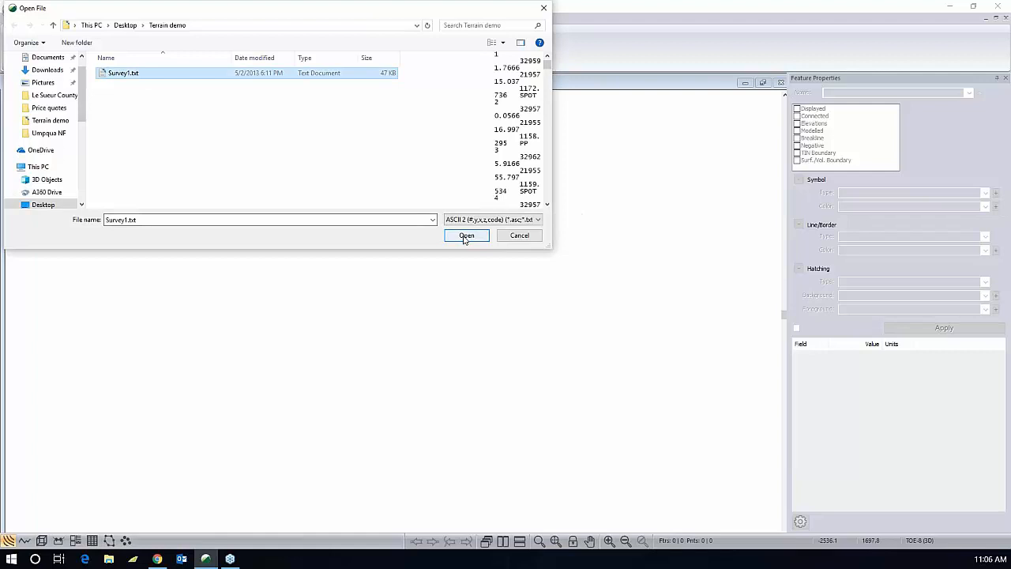
click(467, 235)
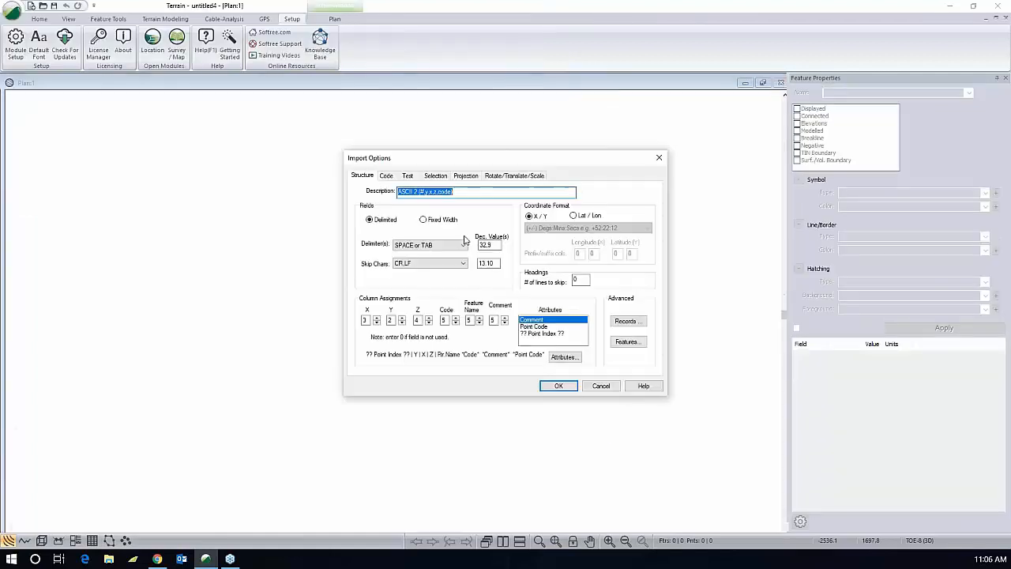
click(559, 385)
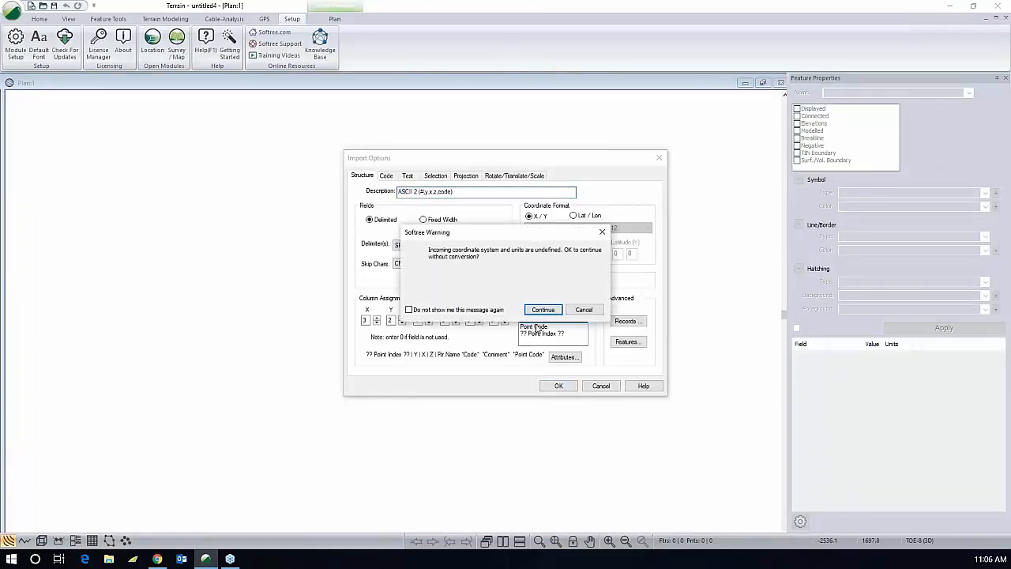
click(543, 309)
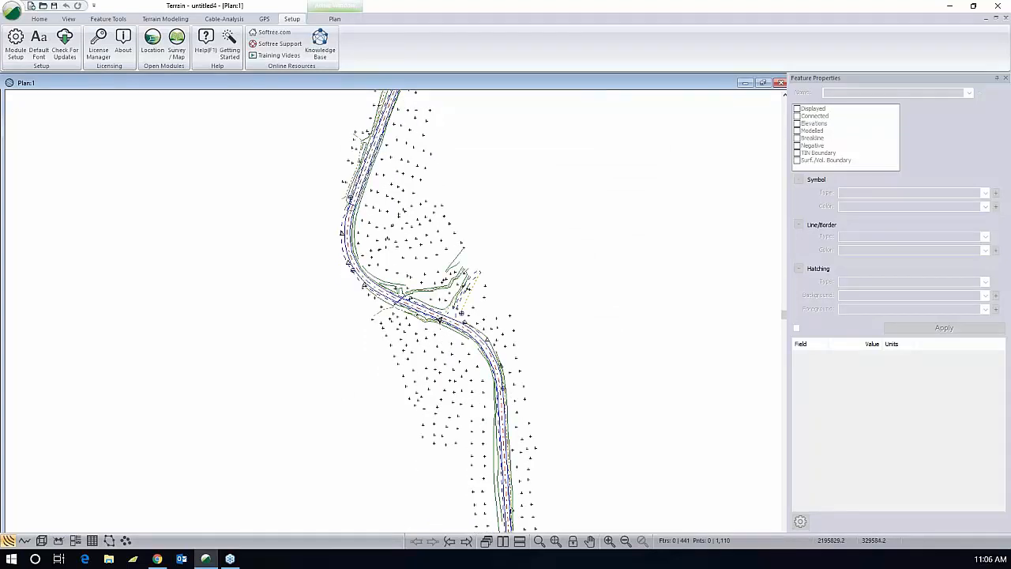
mouse_move(435, 327)
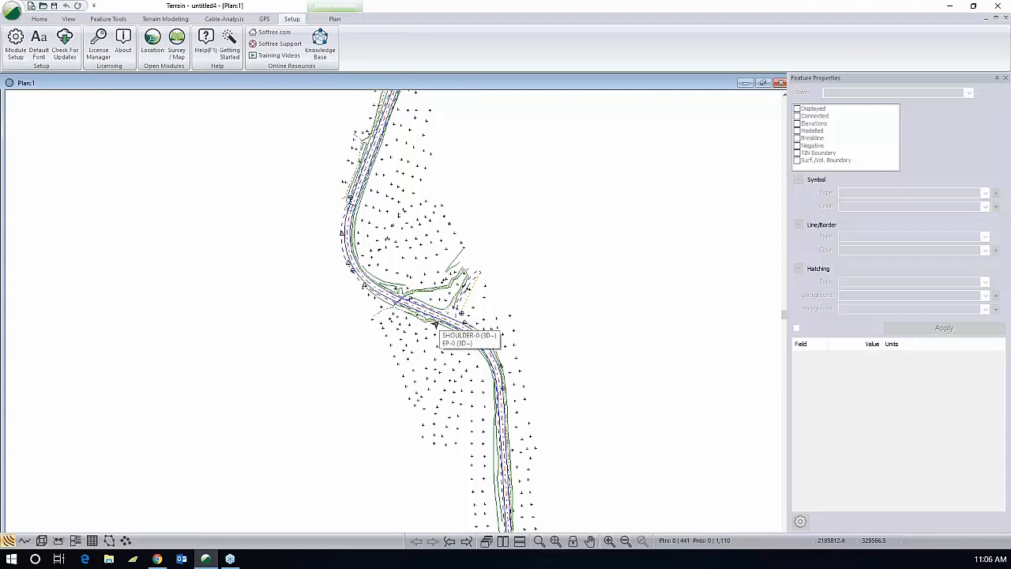
mouse_move(417, 279)
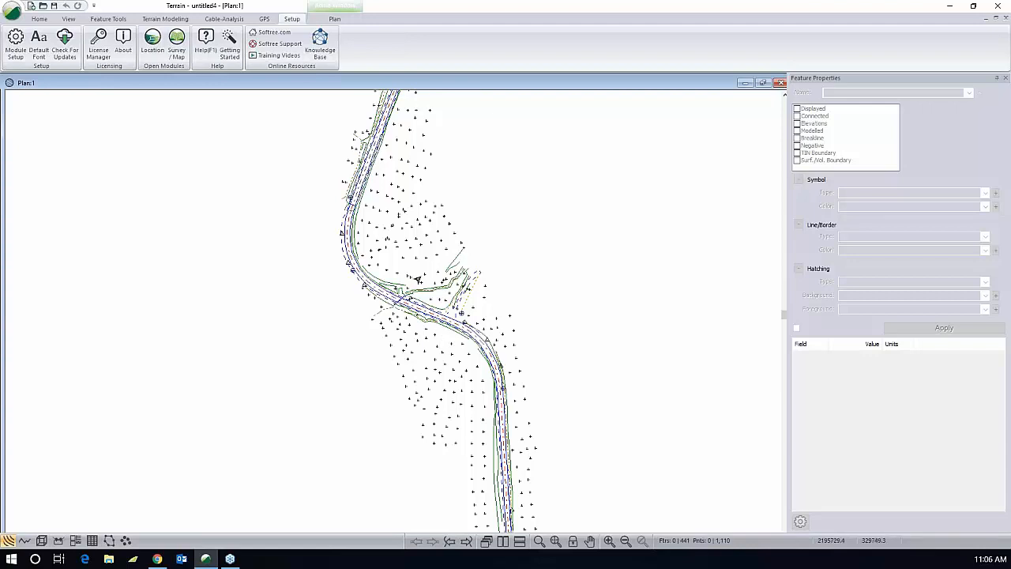
mouse_move(427, 290)
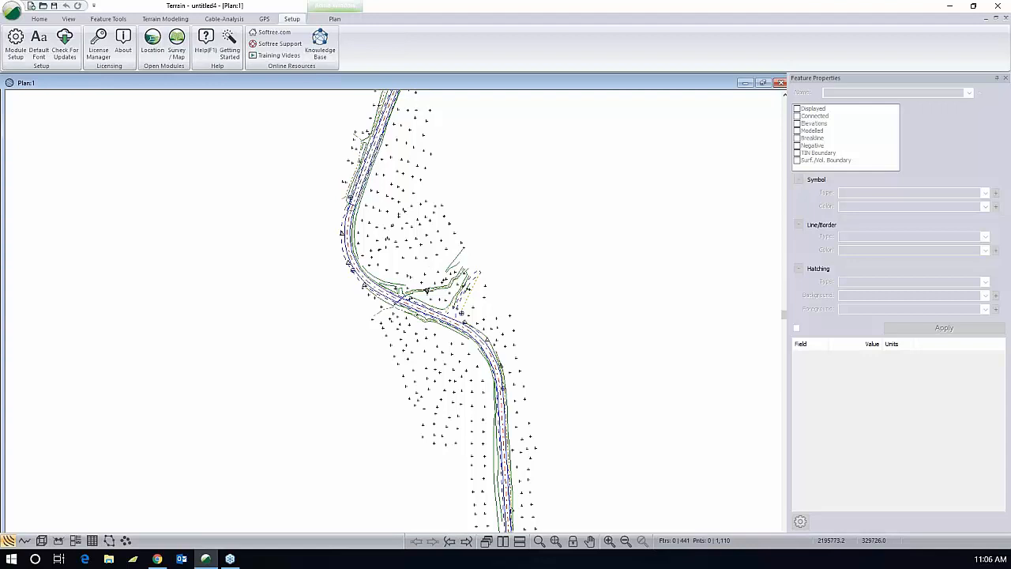
mouse_move(457, 340)
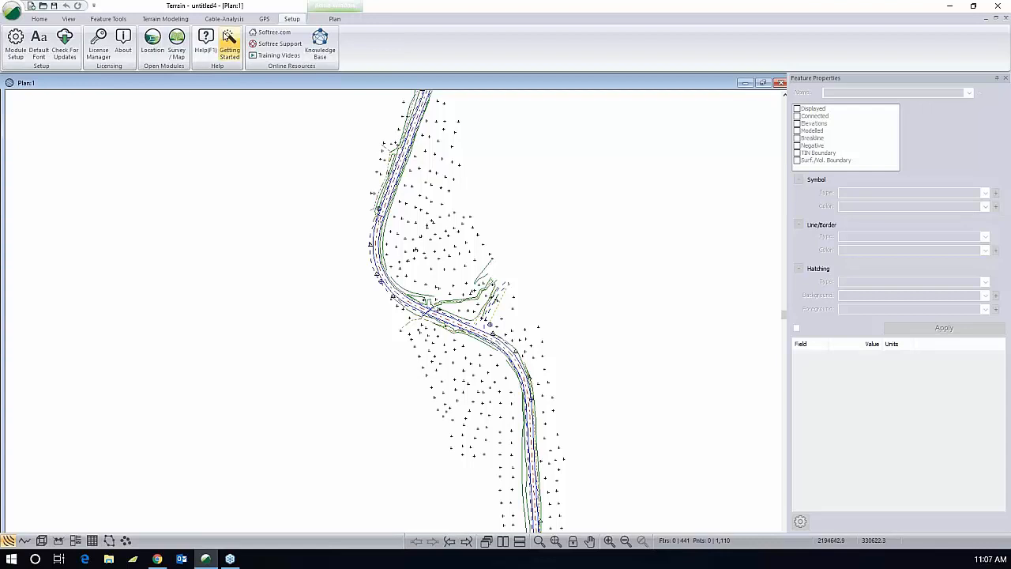
click(166, 18)
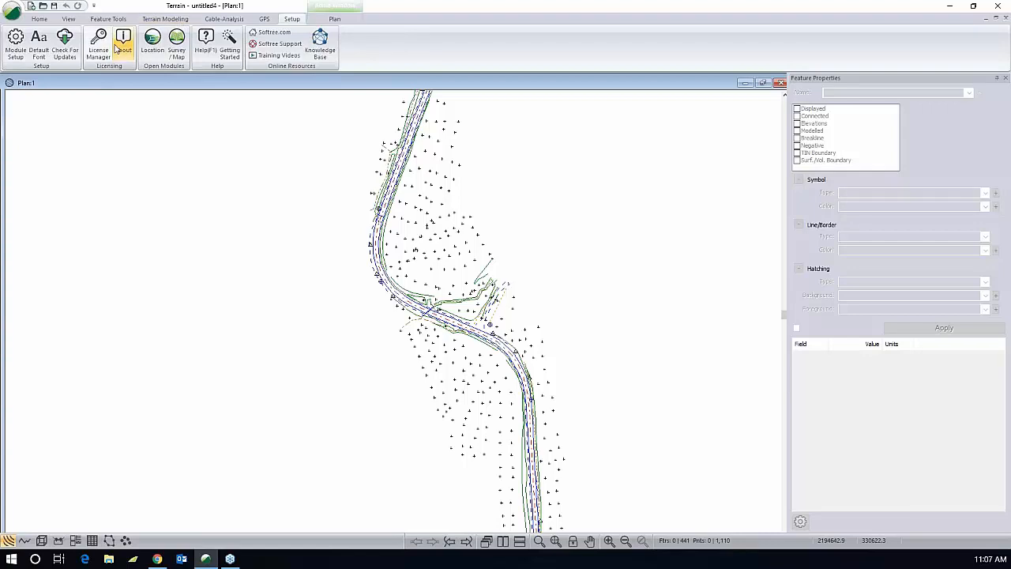
click(69, 18)
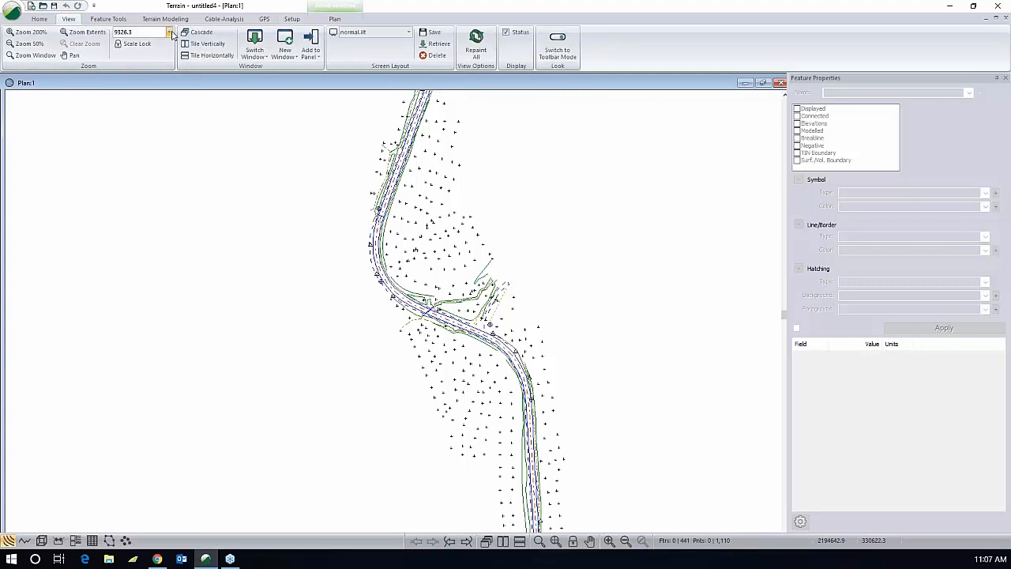
Set the plan scale to 1000 and lock it.
click(169, 31)
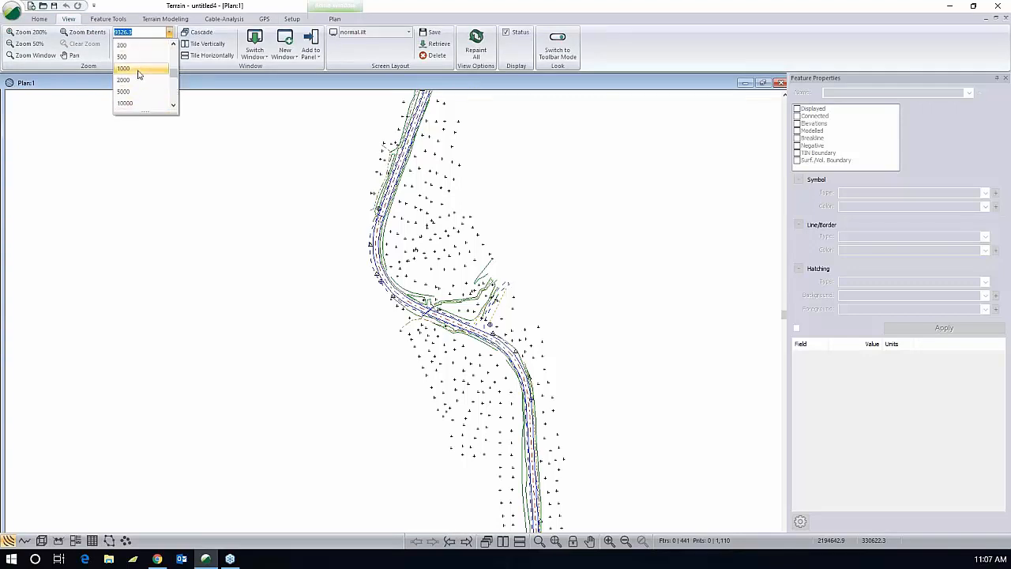
click(123, 68)
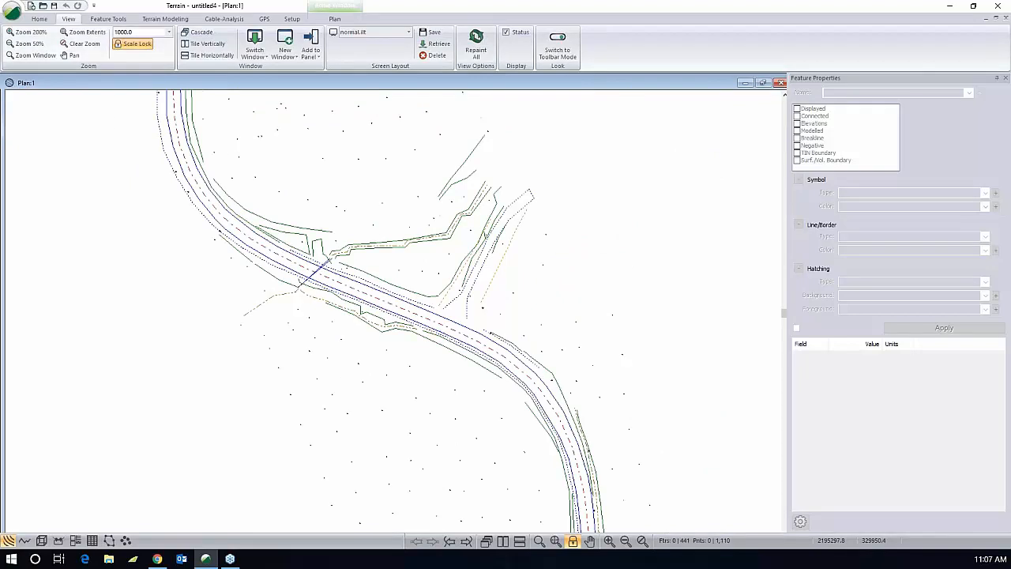
click(165, 18)
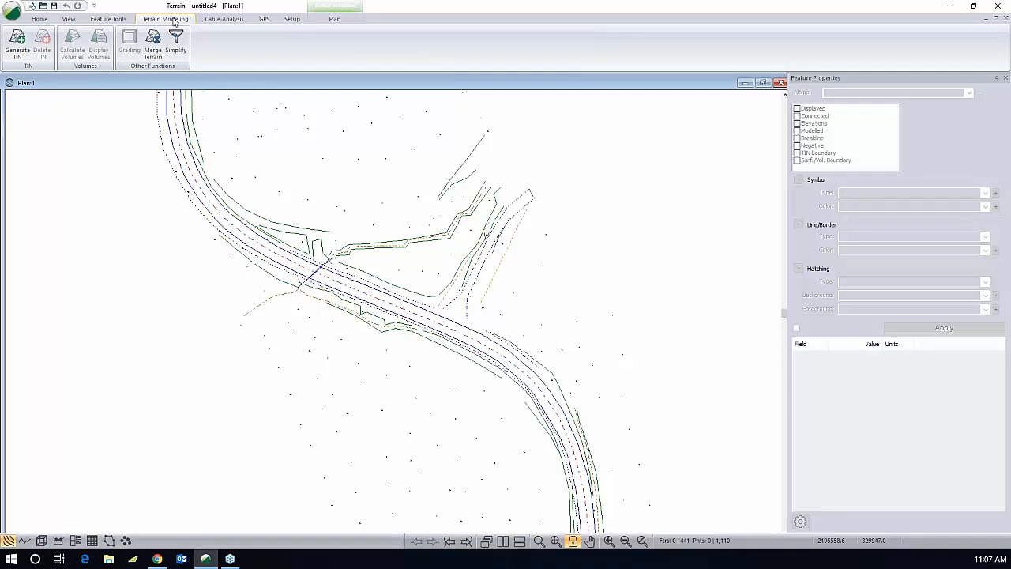
mouse_move(17, 43)
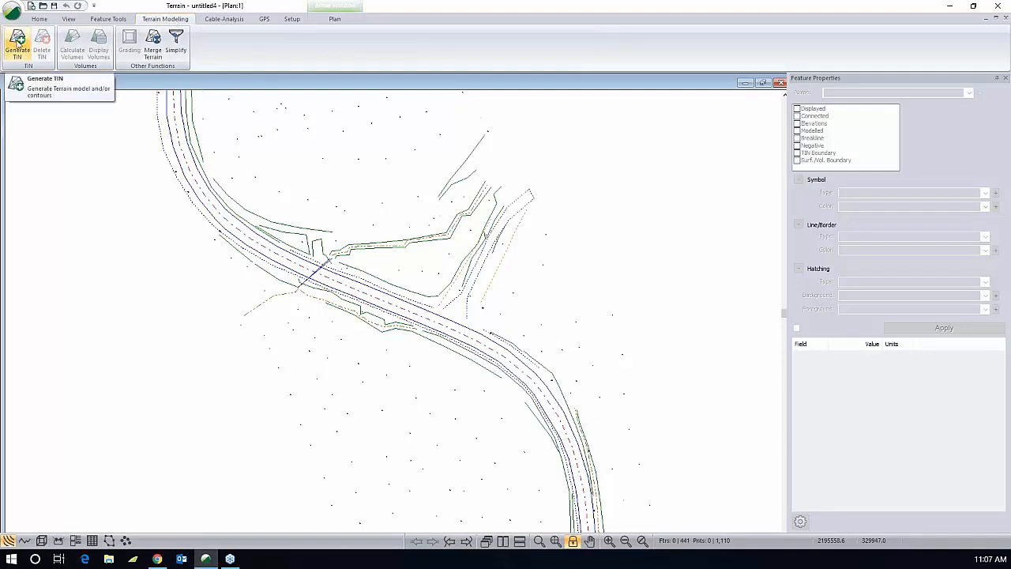
Generate the TIN with all triangles included and a major contour interval of 5.
click(18, 48)
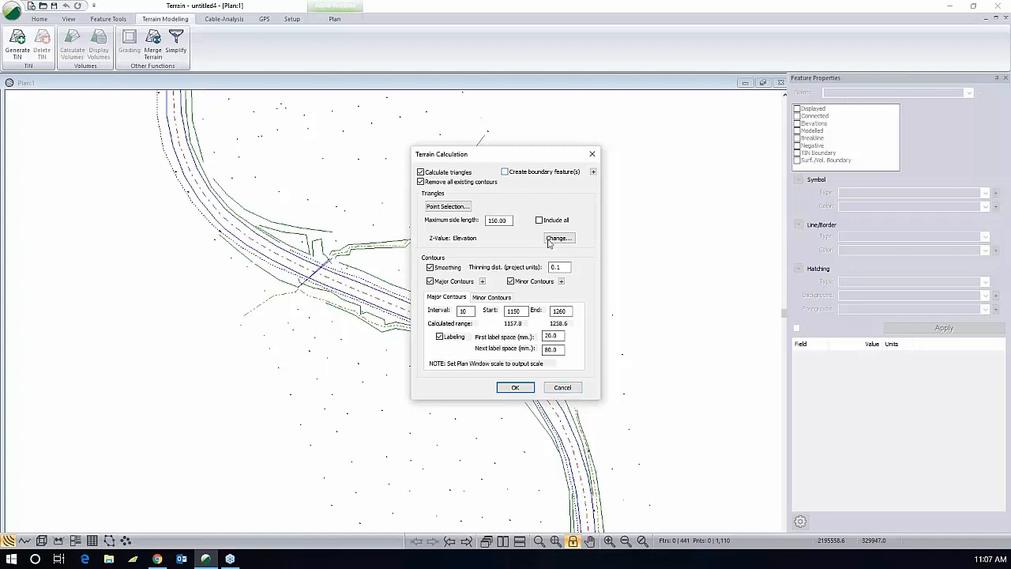
click(540, 220)
text(5)
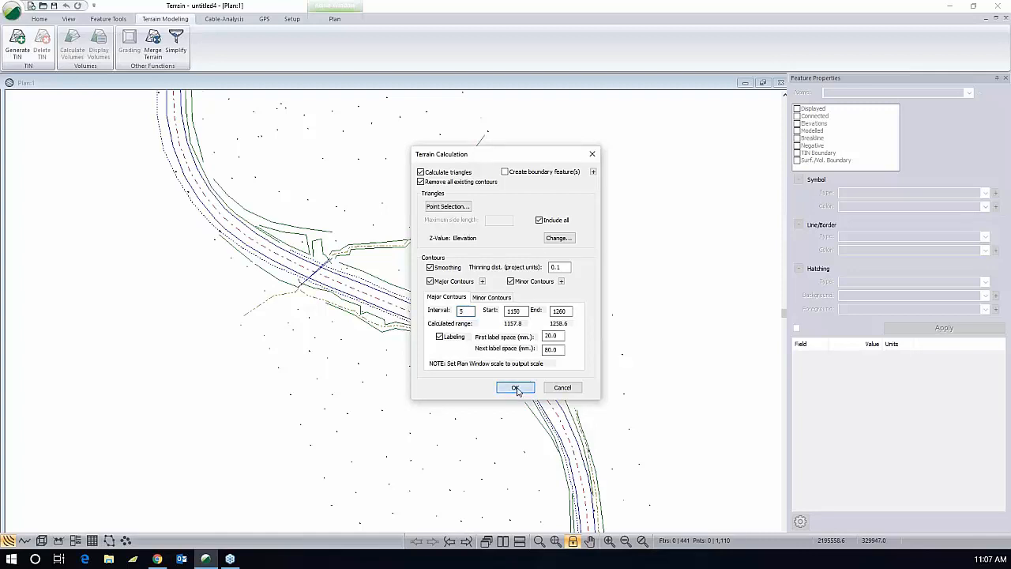
click(516, 387)
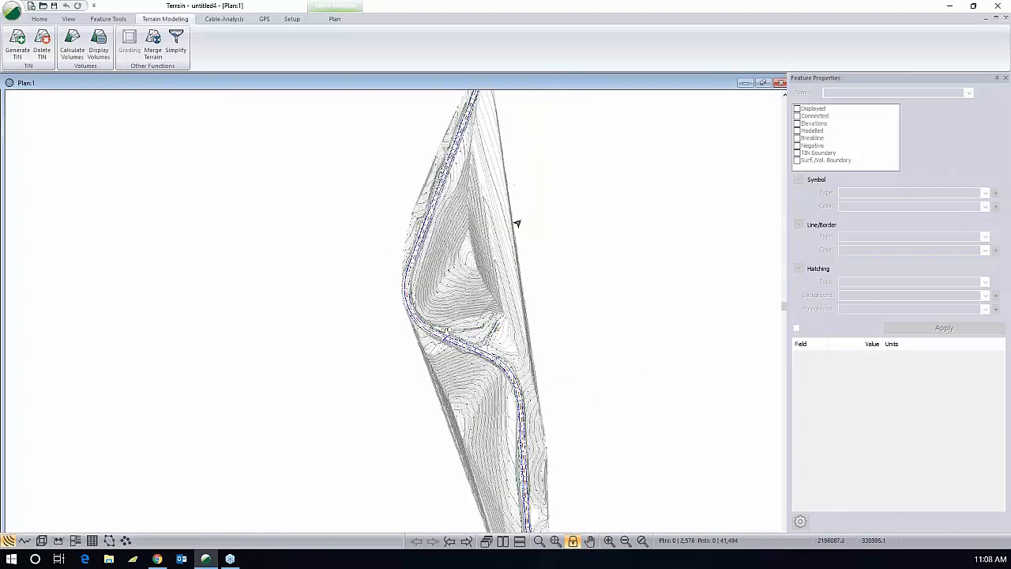
mouse_move(488, 297)
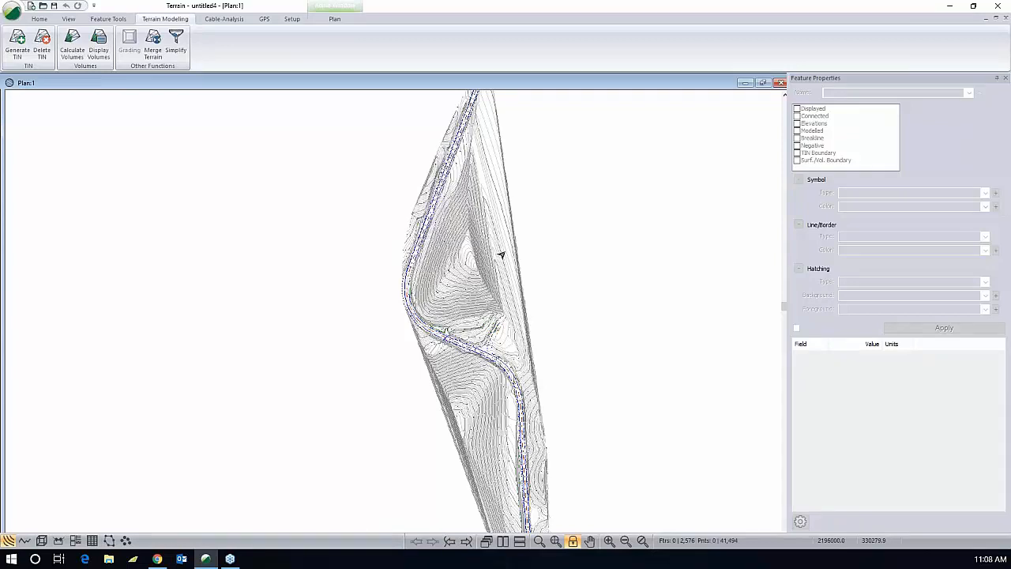
mouse_move(496, 239)
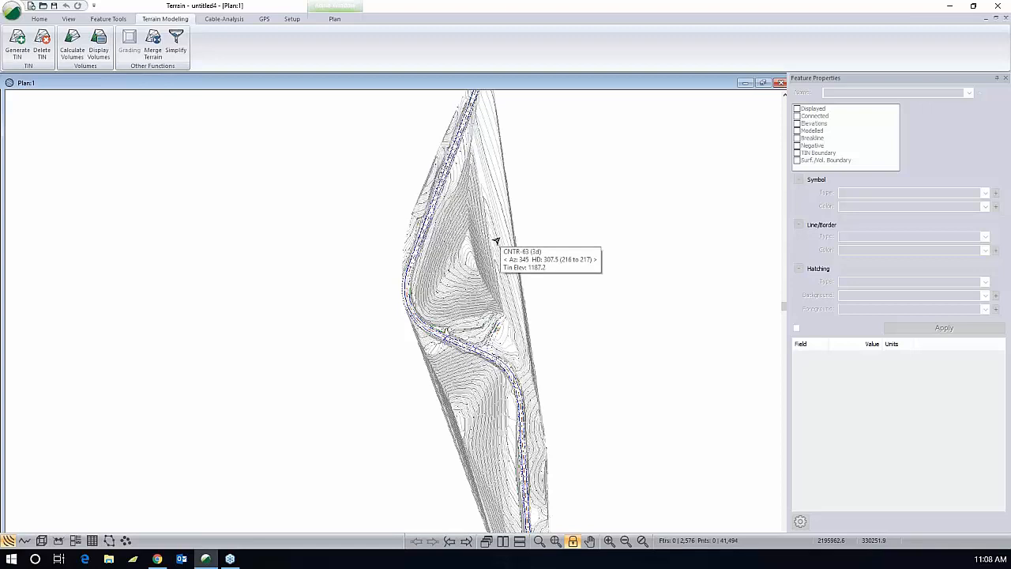
mouse_move(489, 242)
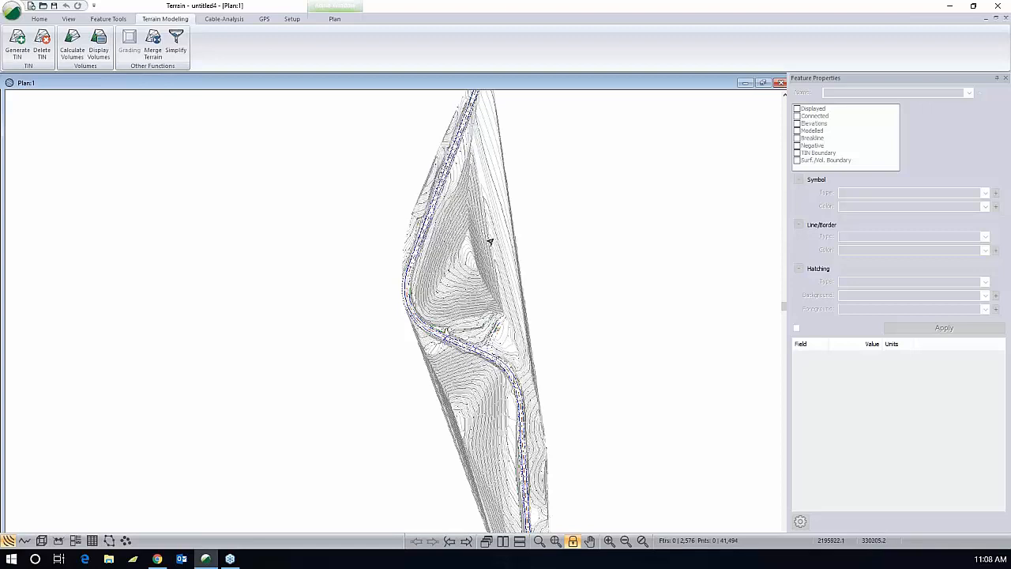
mouse_move(482, 195)
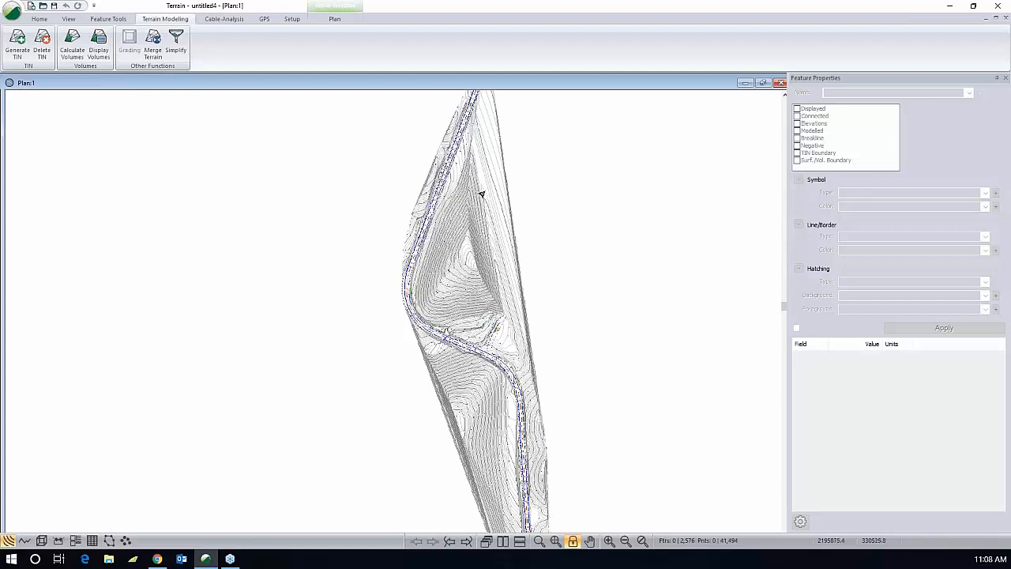
mouse_move(476, 174)
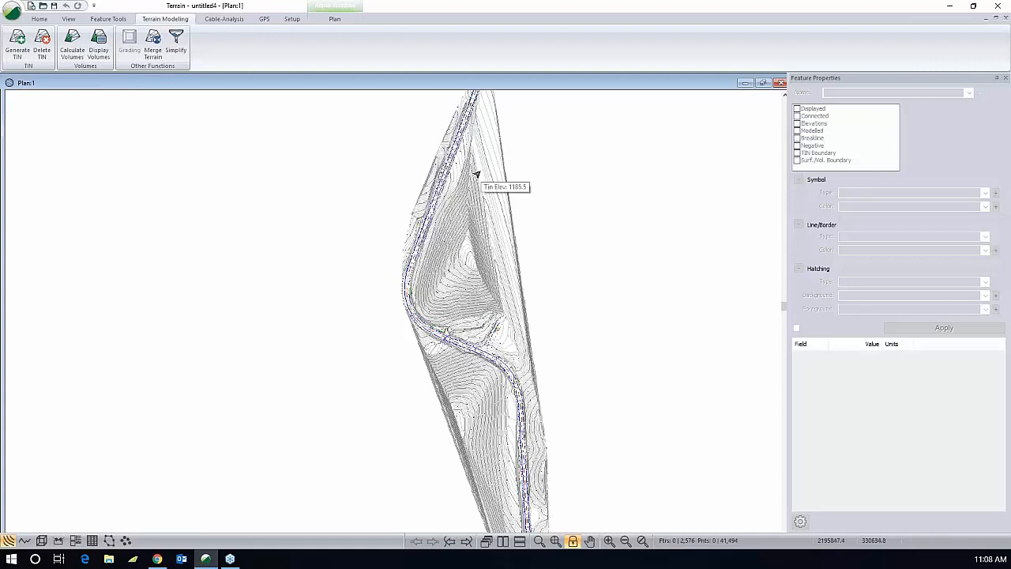
Turn on triangle outlines in the plan window's surface display options.
right_click(476, 173)
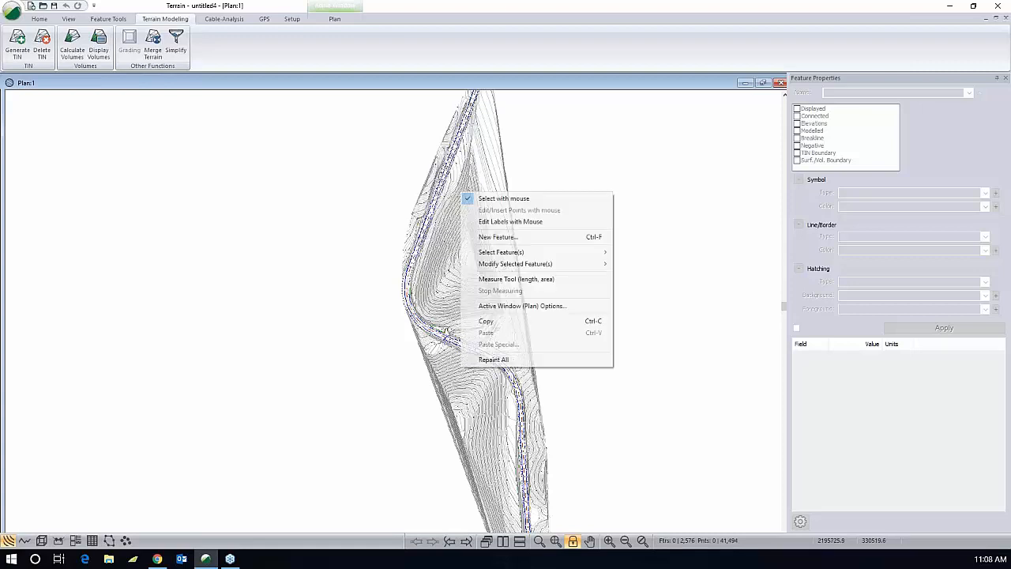
click(522, 306)
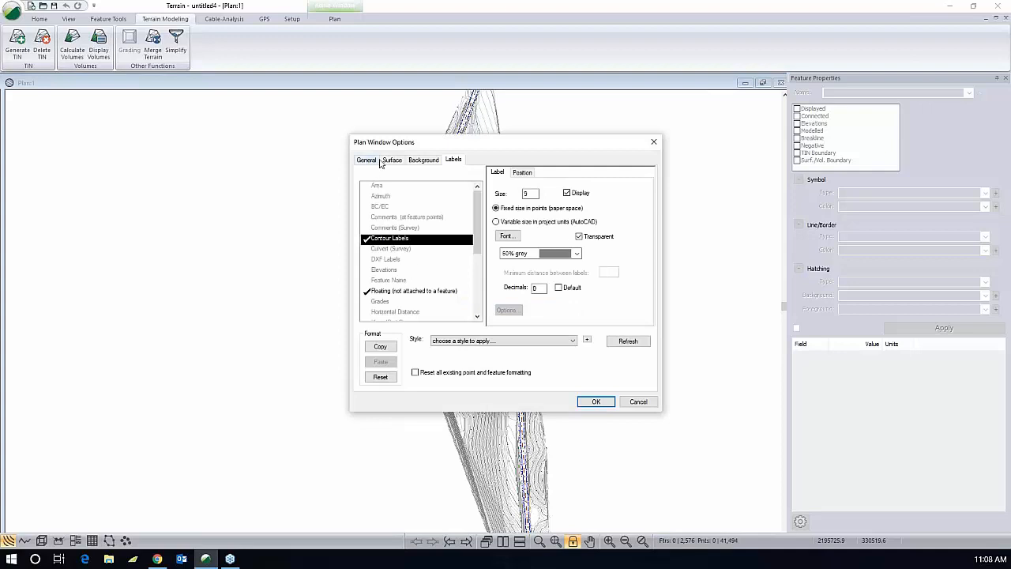
click(391, 159)
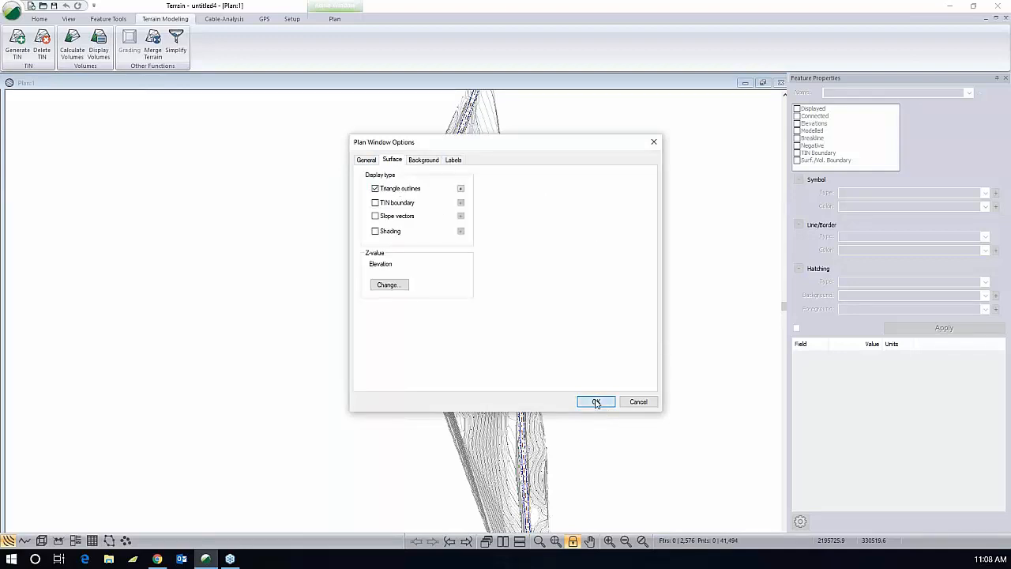
click(595, 401)
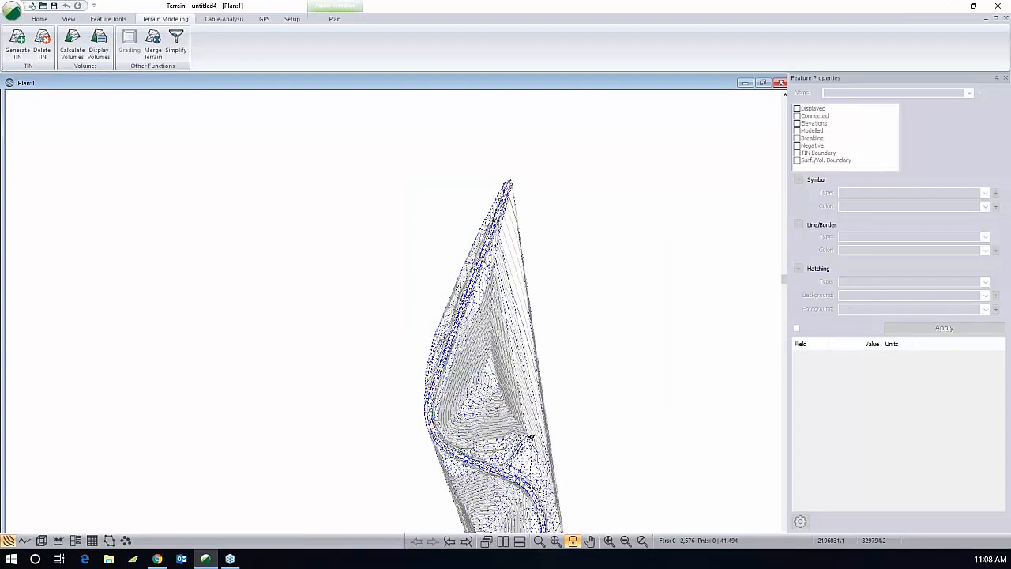
mouse_move(494, 238)
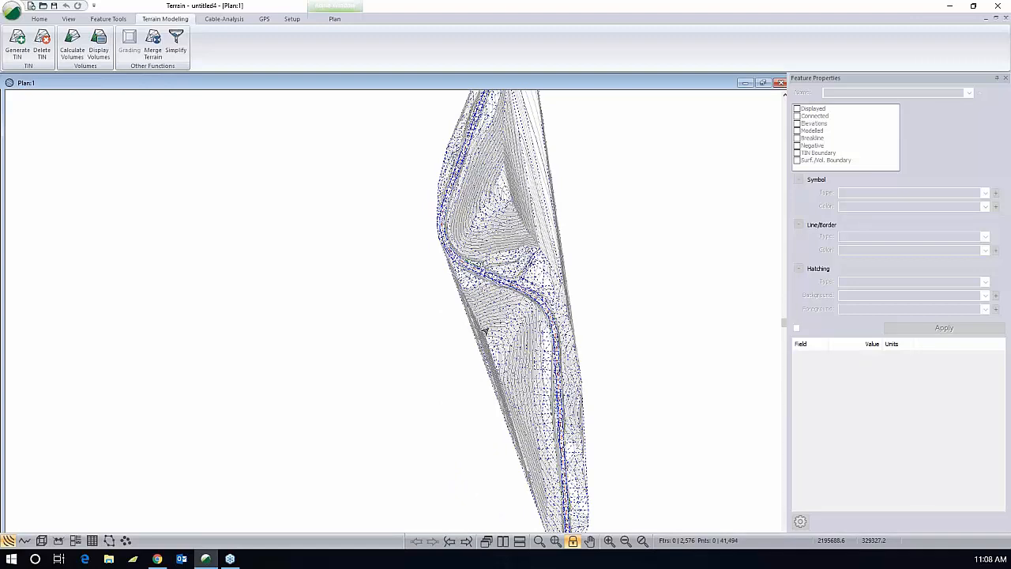
mouse_move(488, 324)
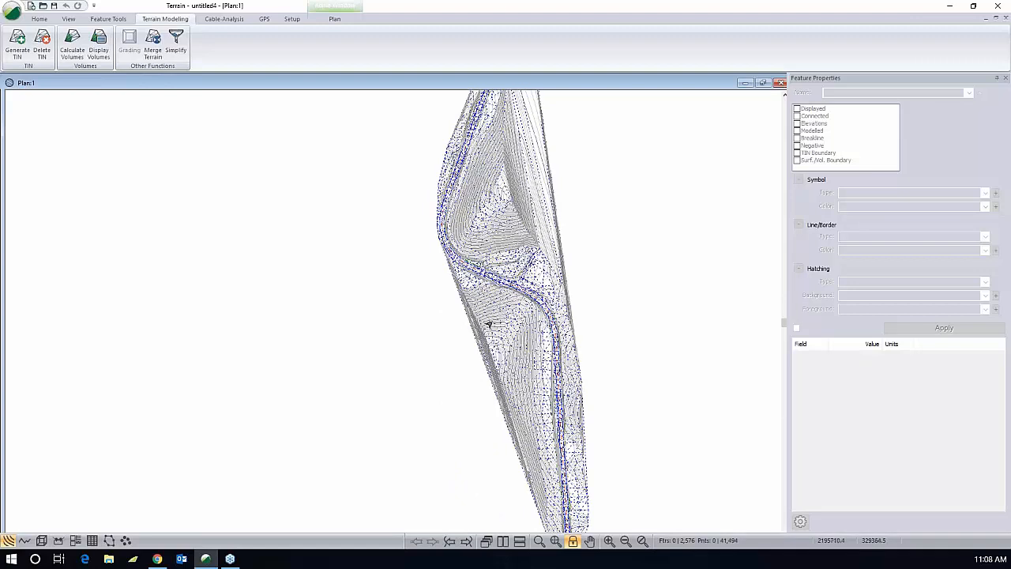
mouse_move(288, 166)
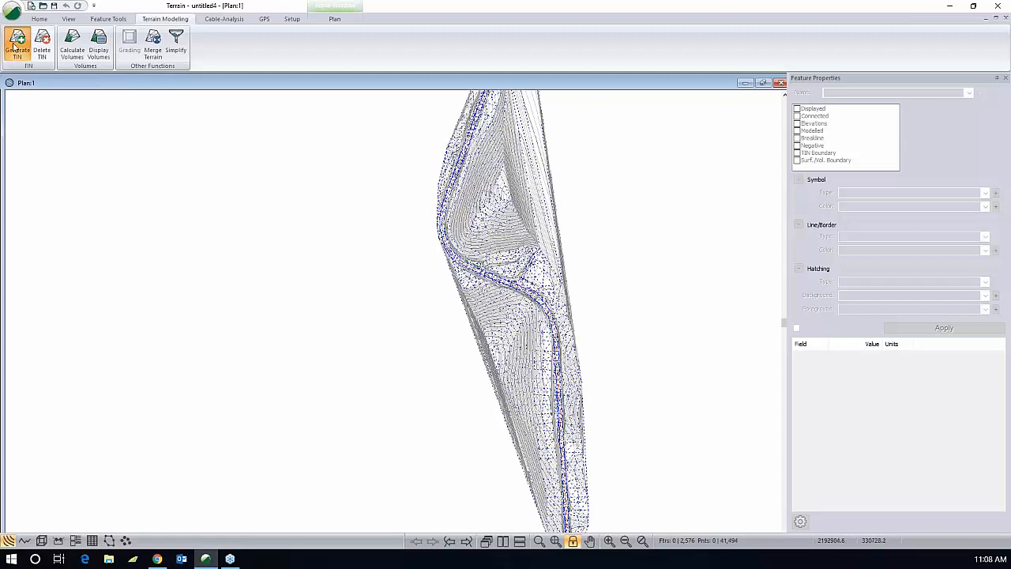
Regenerate the TIN with a maximum triangle side length of 350.
click(18, 47)
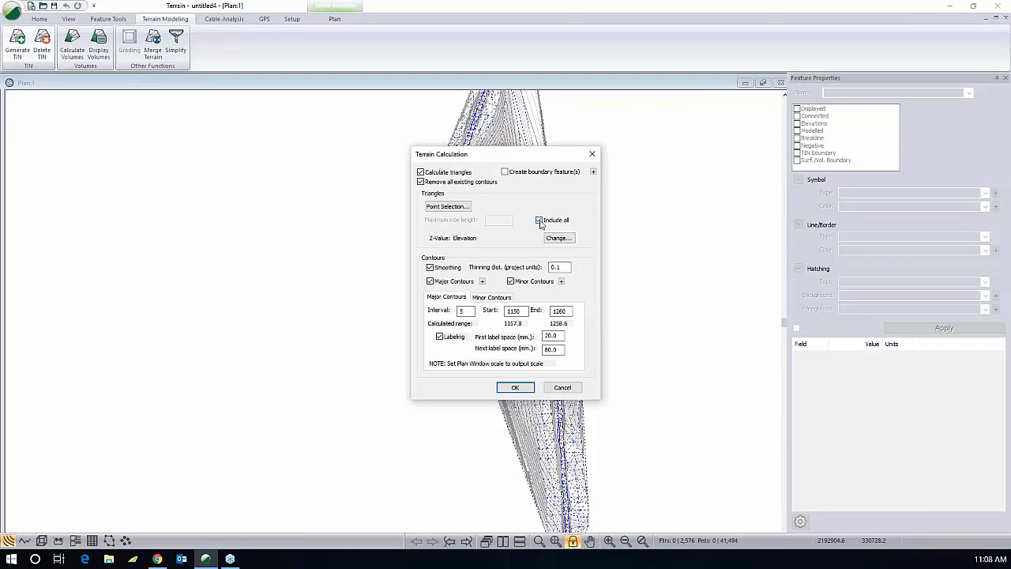
click(540, 219)
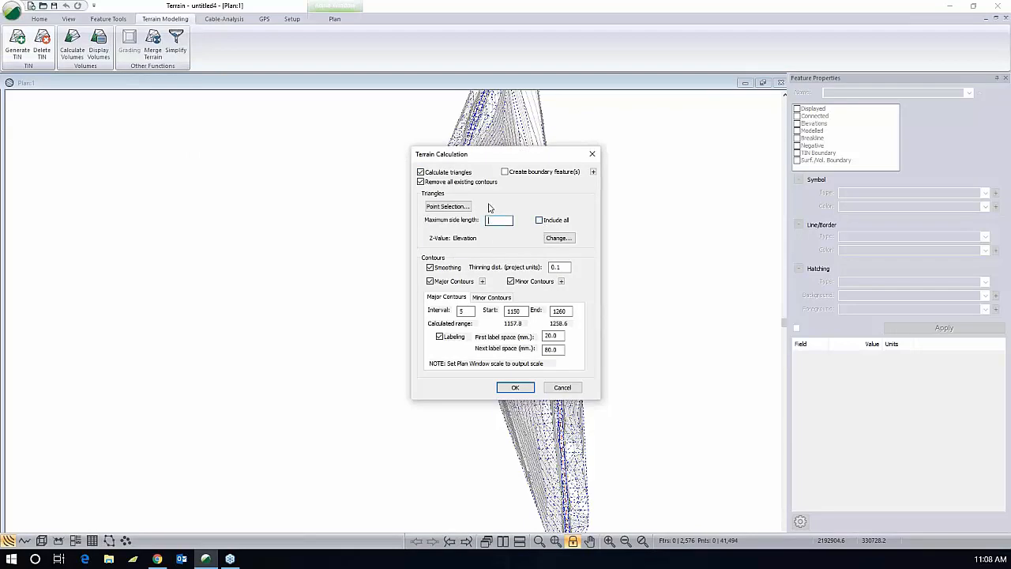
text(350)
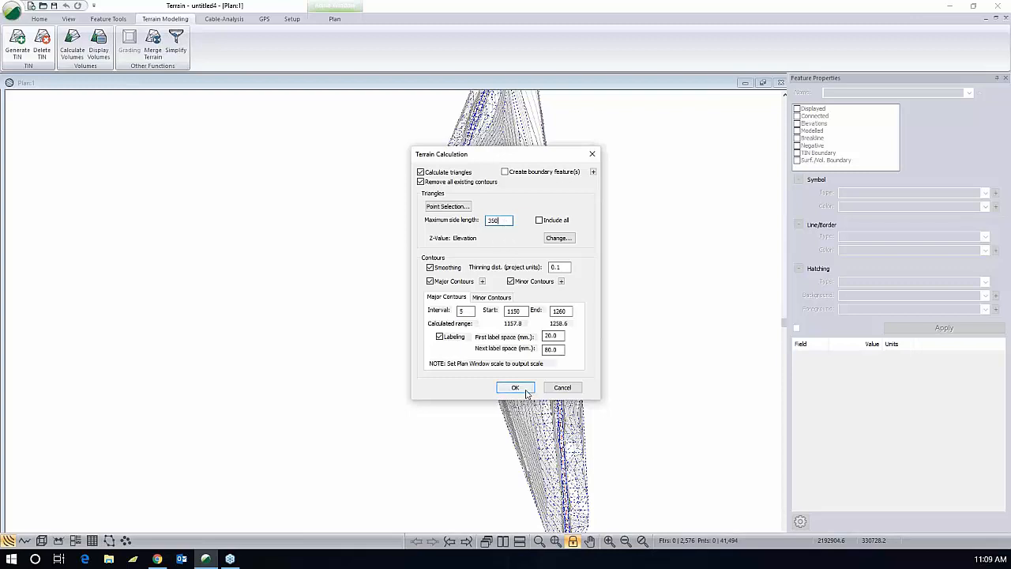
click(515, 387)
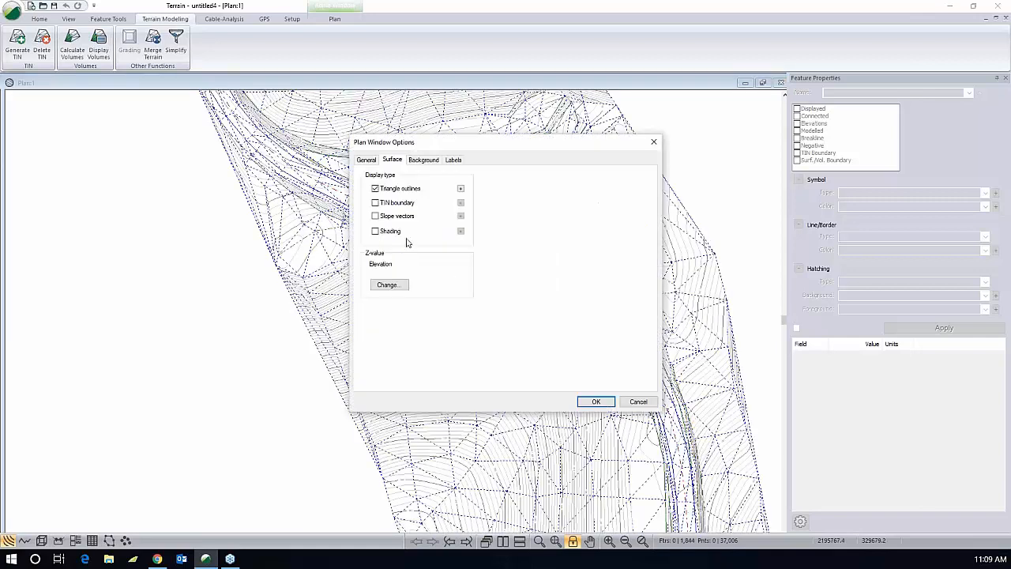
Uncheck Triangle outlines in the plan window's surface options and apply.
click(375, 188)
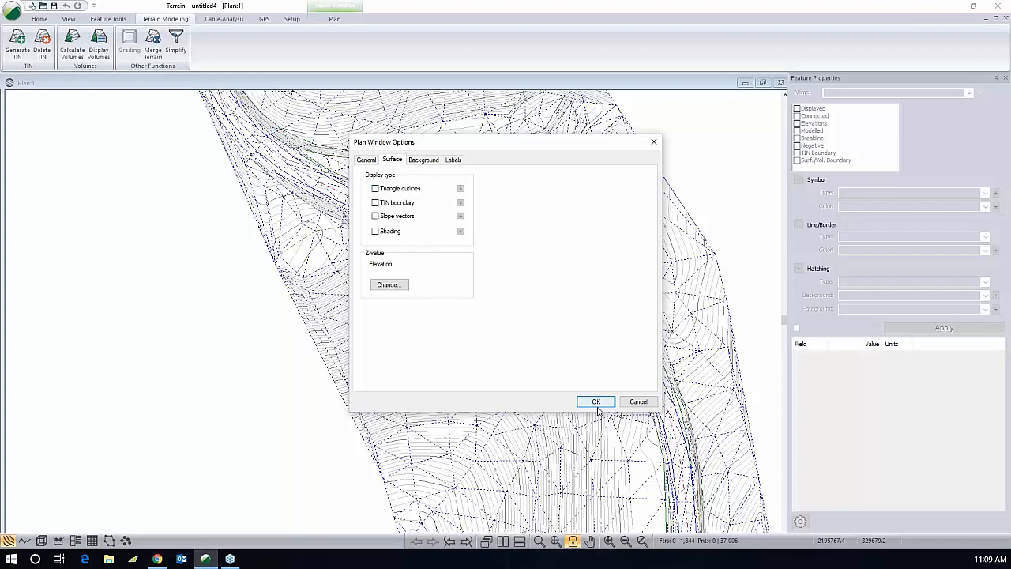
click(596, 402)
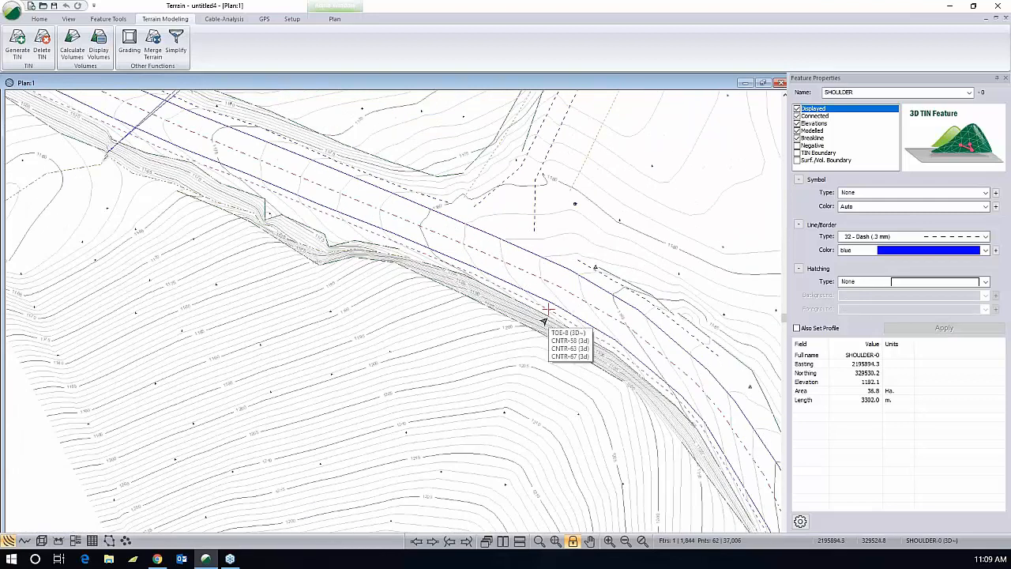
mouse_move(493, 277)
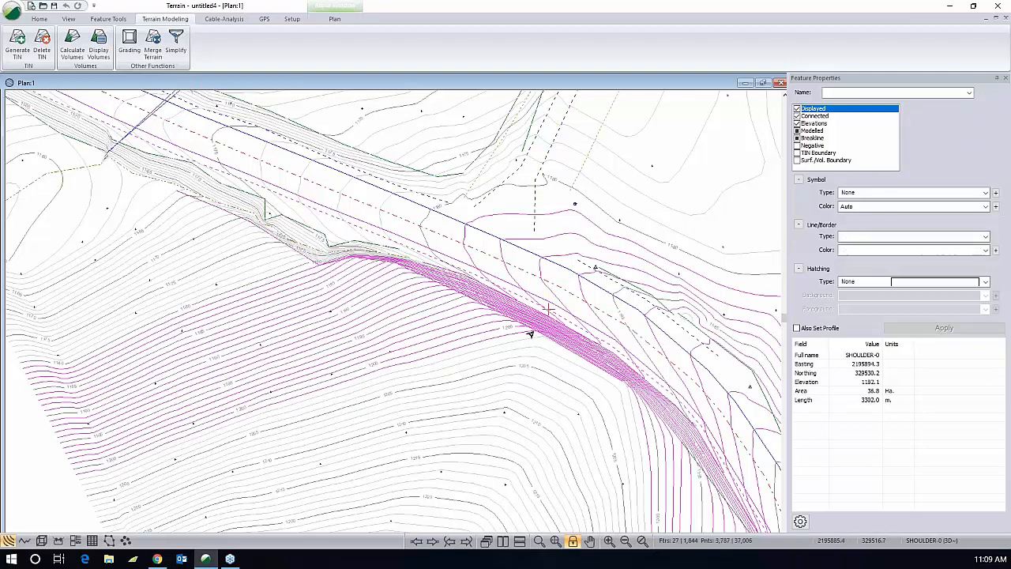
mouse_move(379, 276)
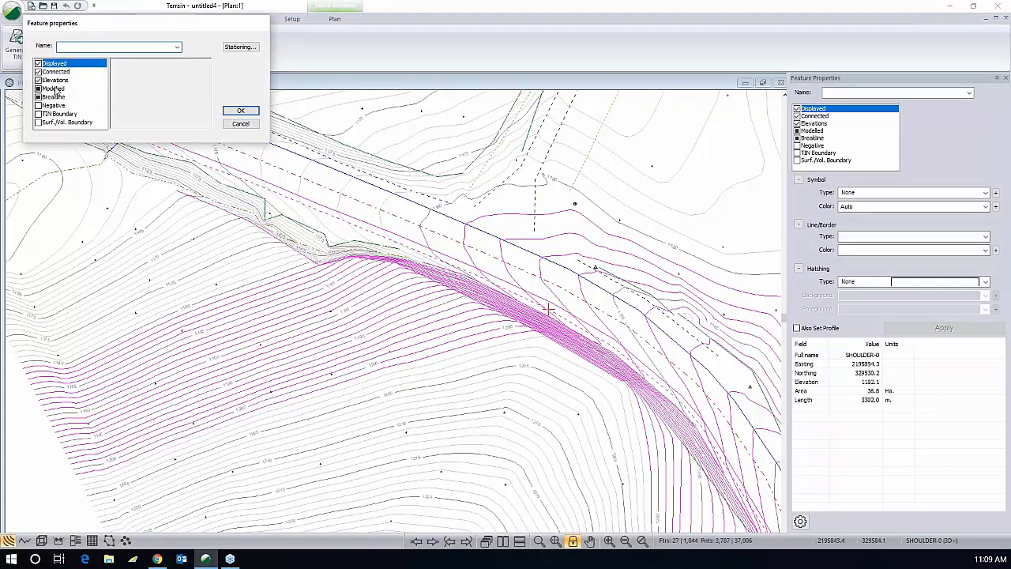
Clear the Breakline property on the selected magenta features.
click(54, 96)
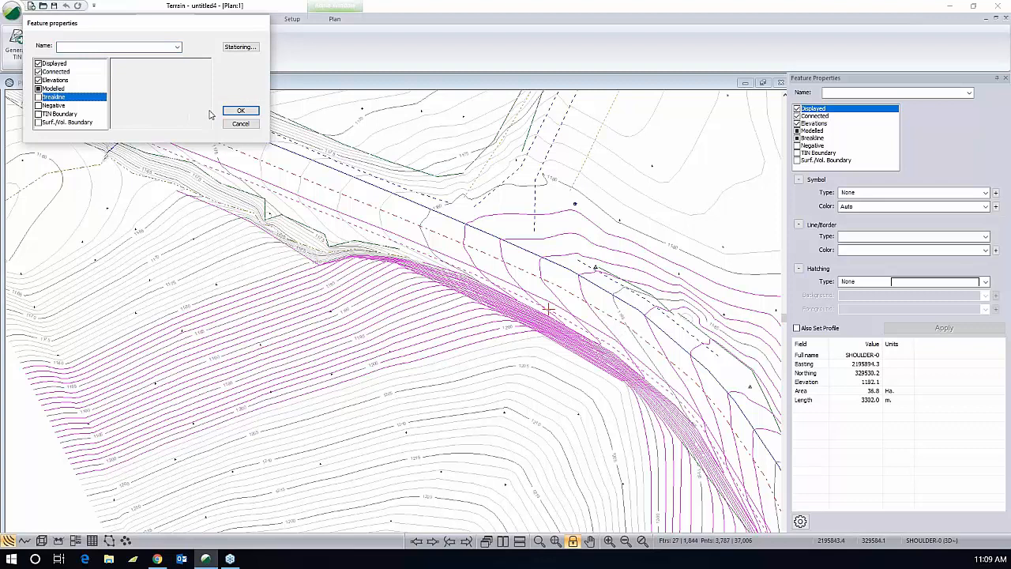
click(241, 110)
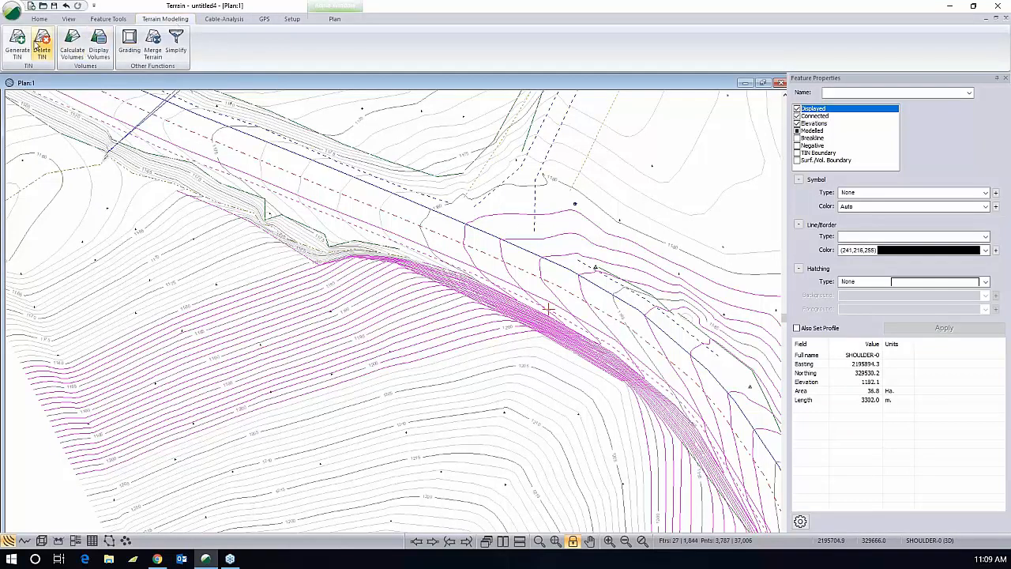
Regenerate the TIN without the CLP breaklines and turn plan-view triangle outlines back on.
click(18, 46)
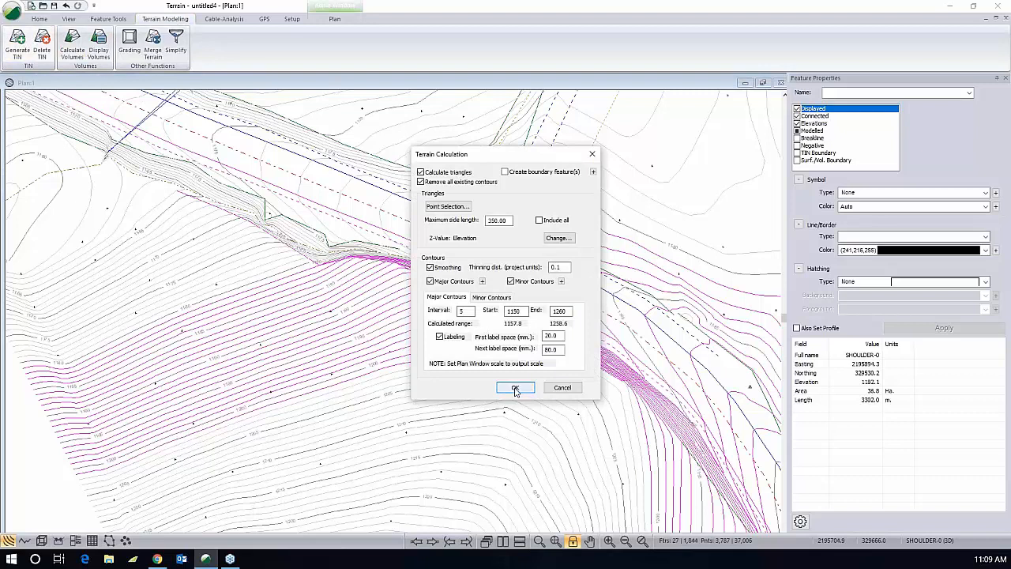
click(514, 387)
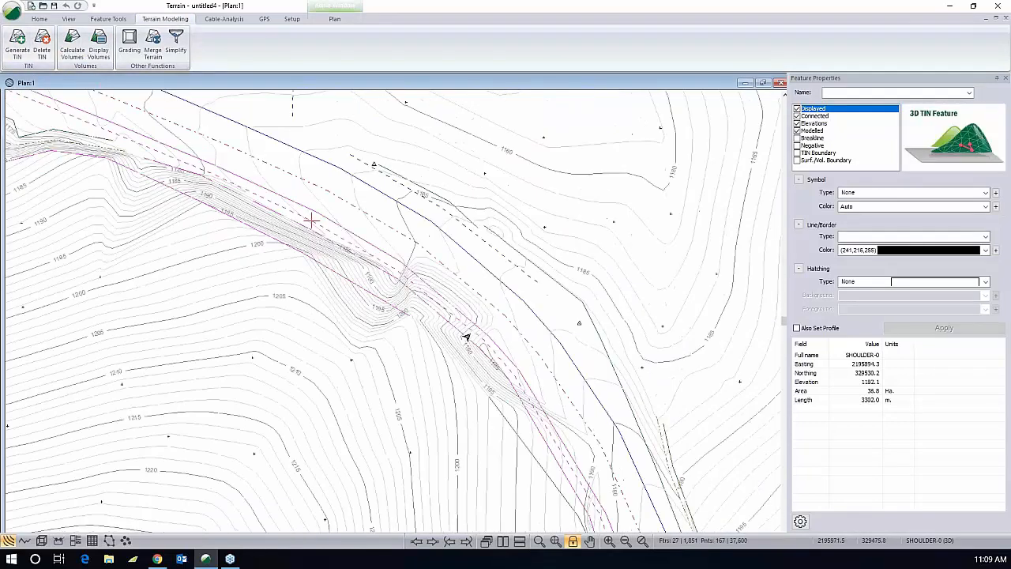
right_click(467, 336)
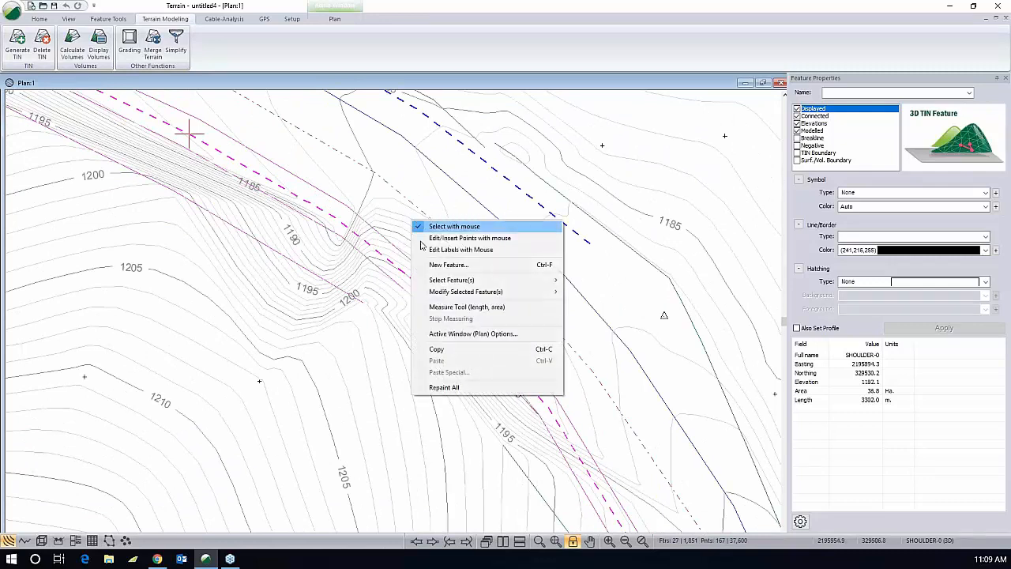
click(473, 333)
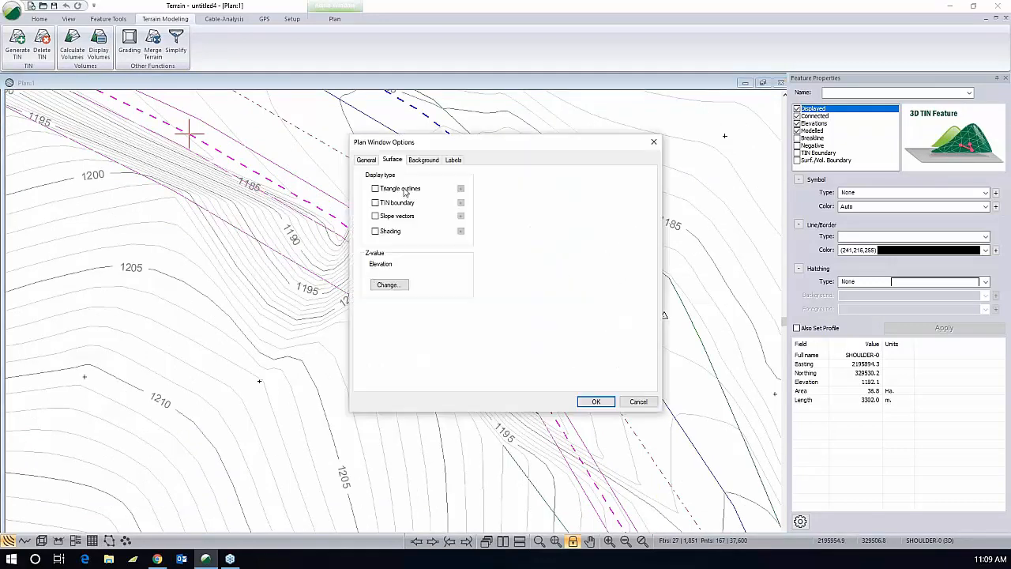
click(596, 401)
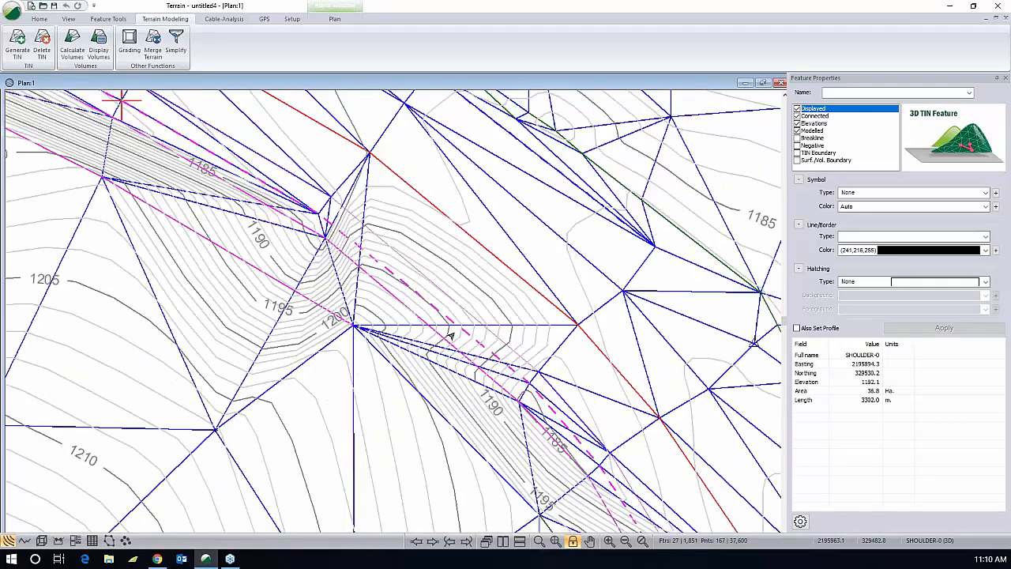
mouse_move(573, 324)
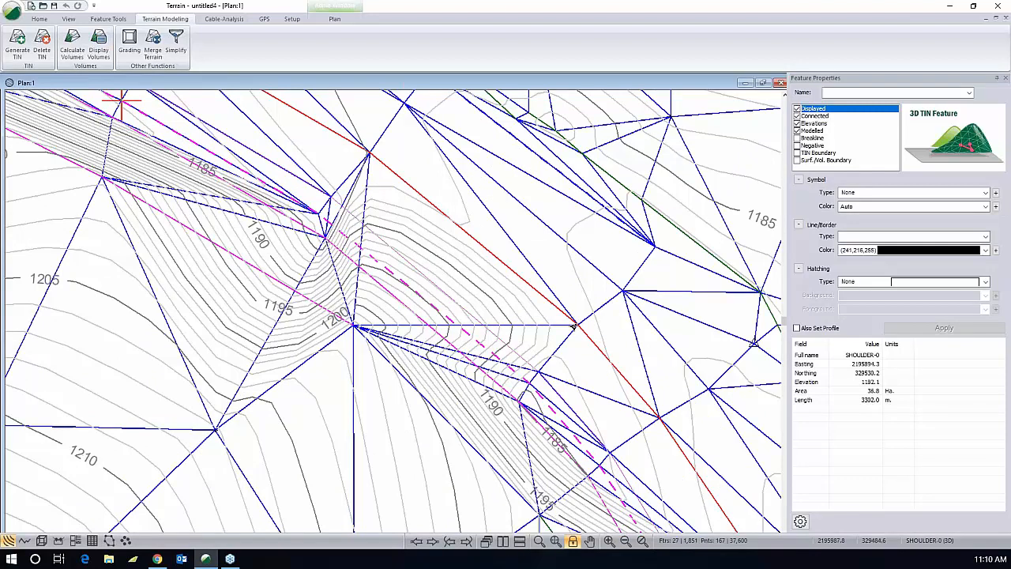
mouse_move(448, 311)
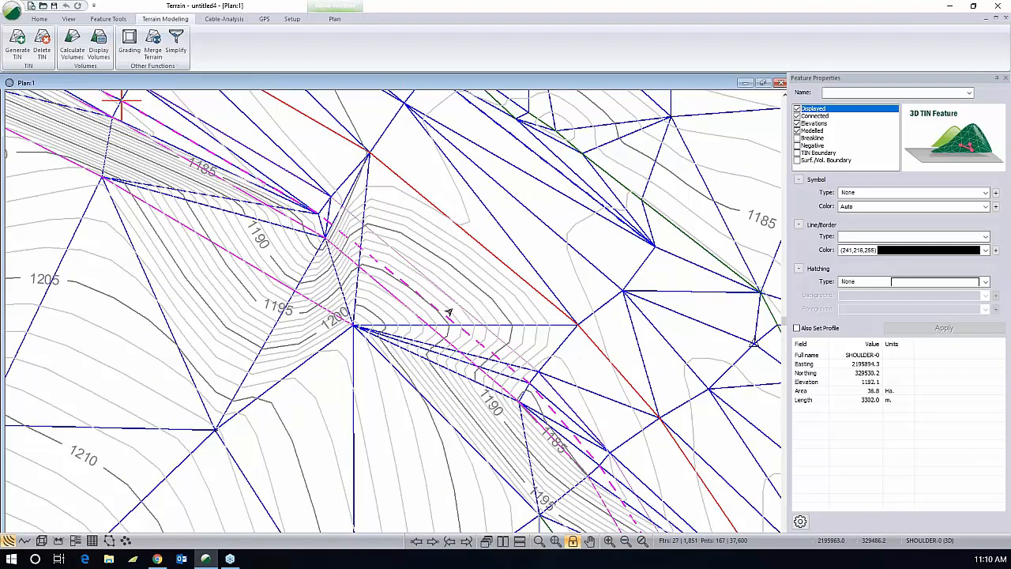
mouse_move(480, 327)
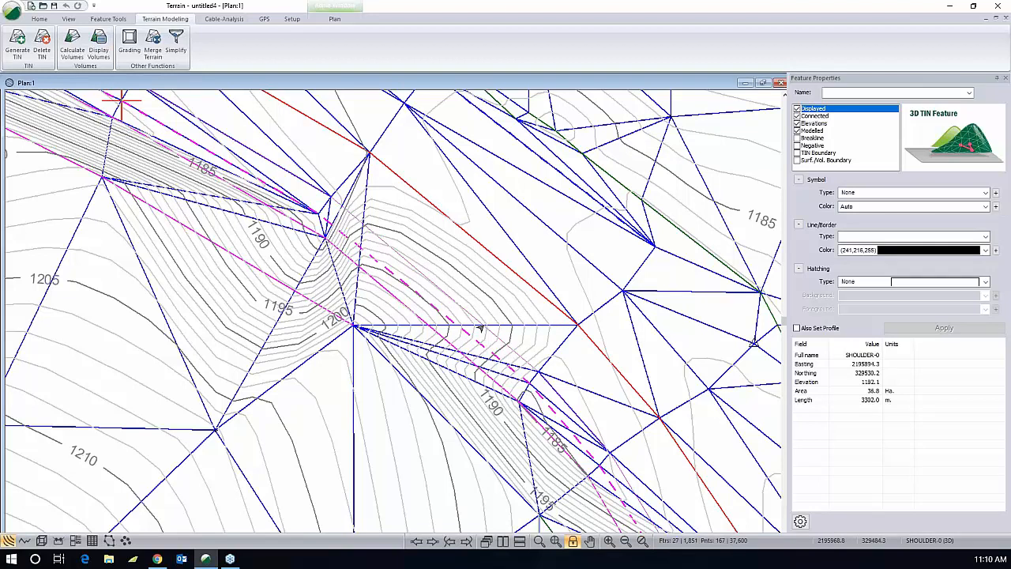
mouse_move(572, 328)
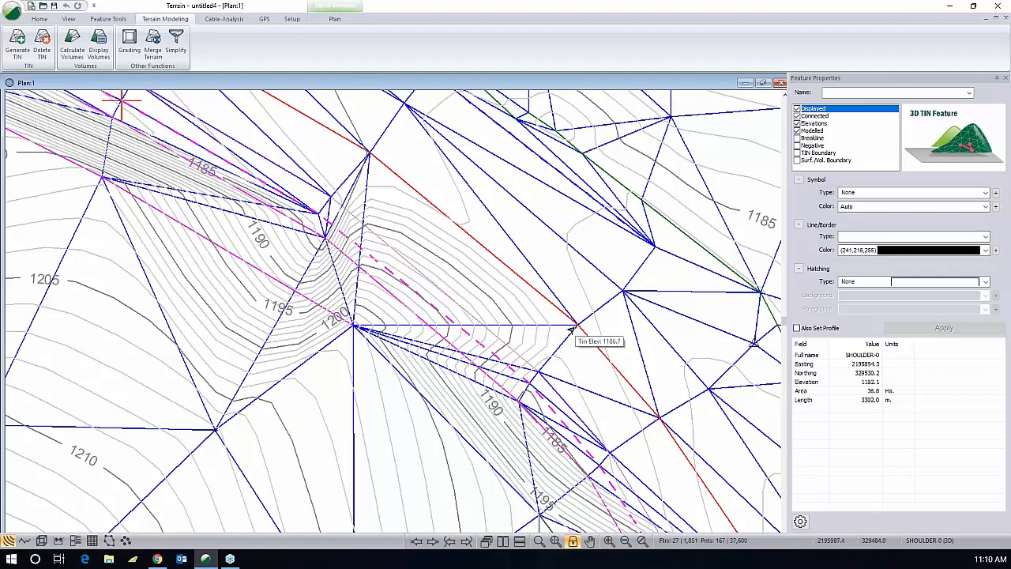
mouse_move(476, 207)
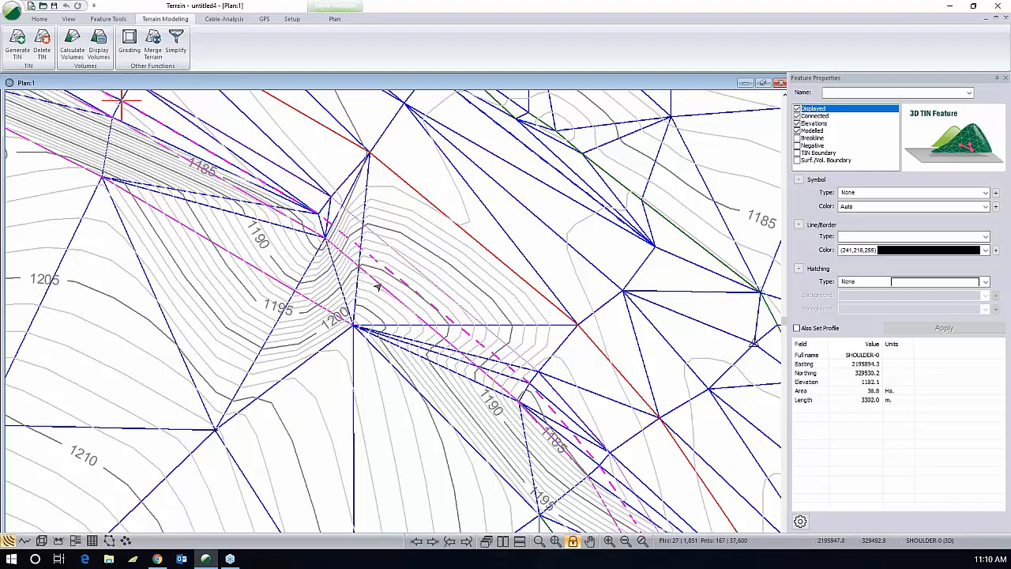
mouse_move(417, 320)
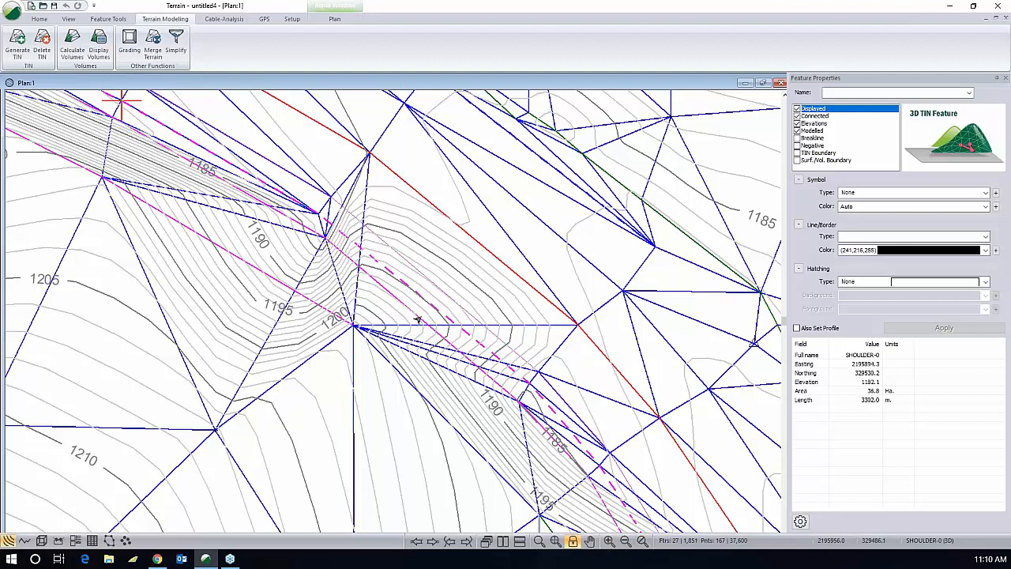
mouse_move(433, 330)
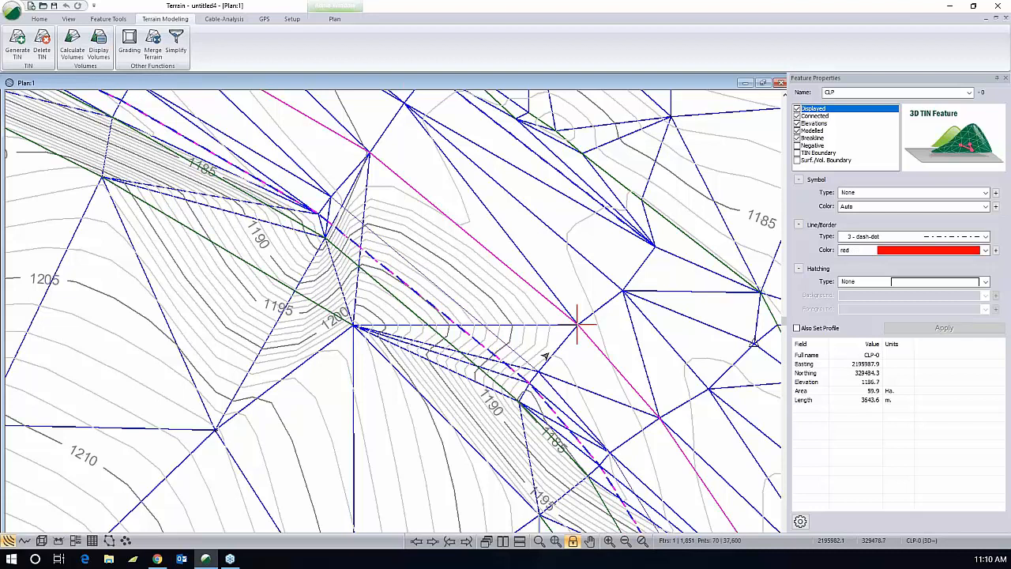
mouse_move(544, 356)
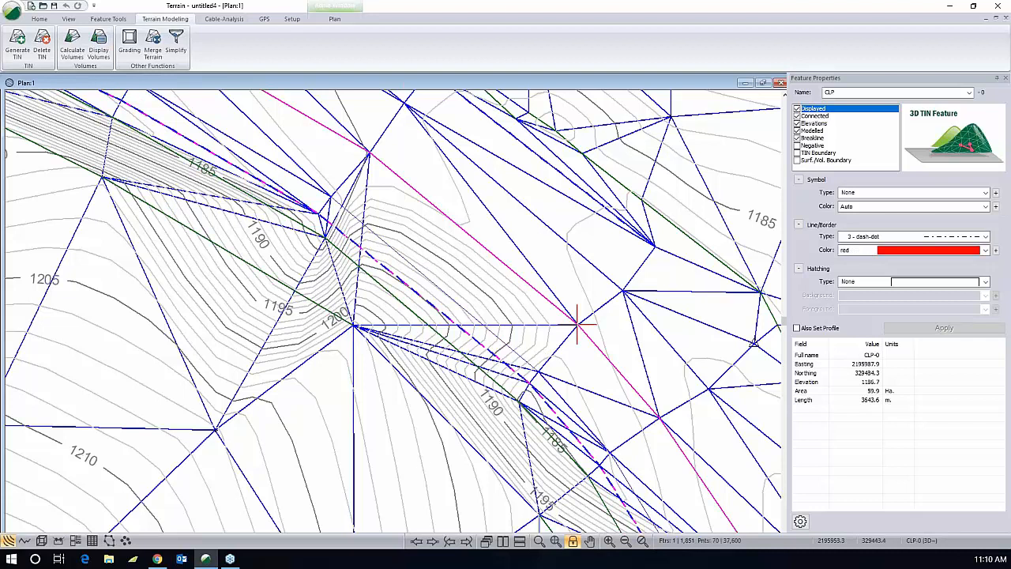
mouse_move(206, 559)
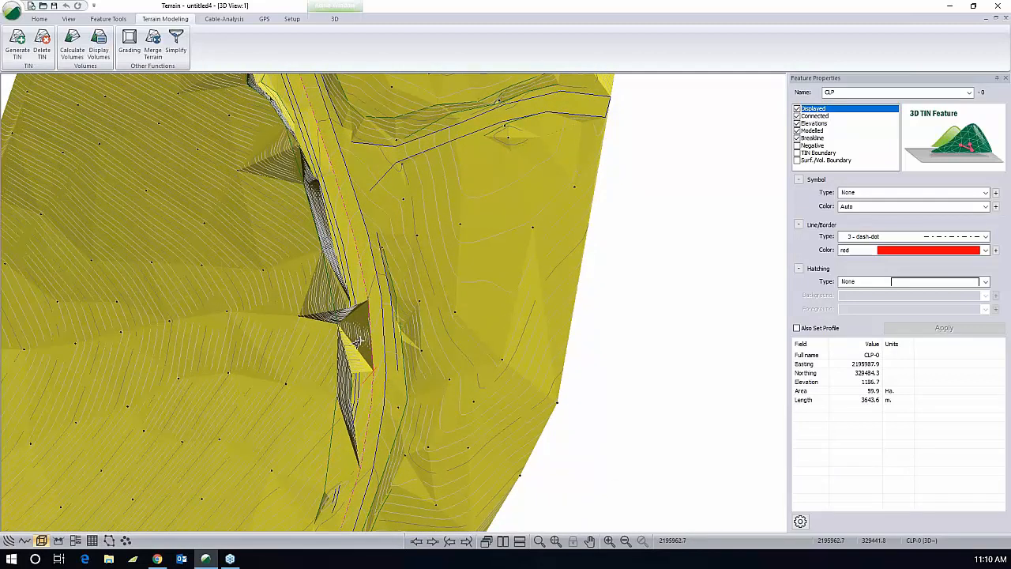
mouse_move(351, 347)
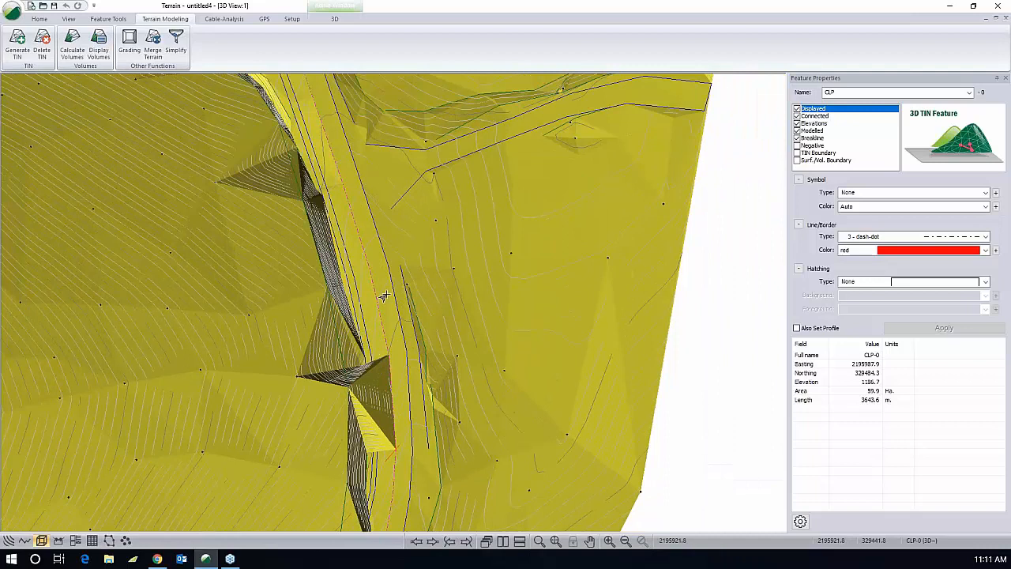
mouse_move(373, 298)
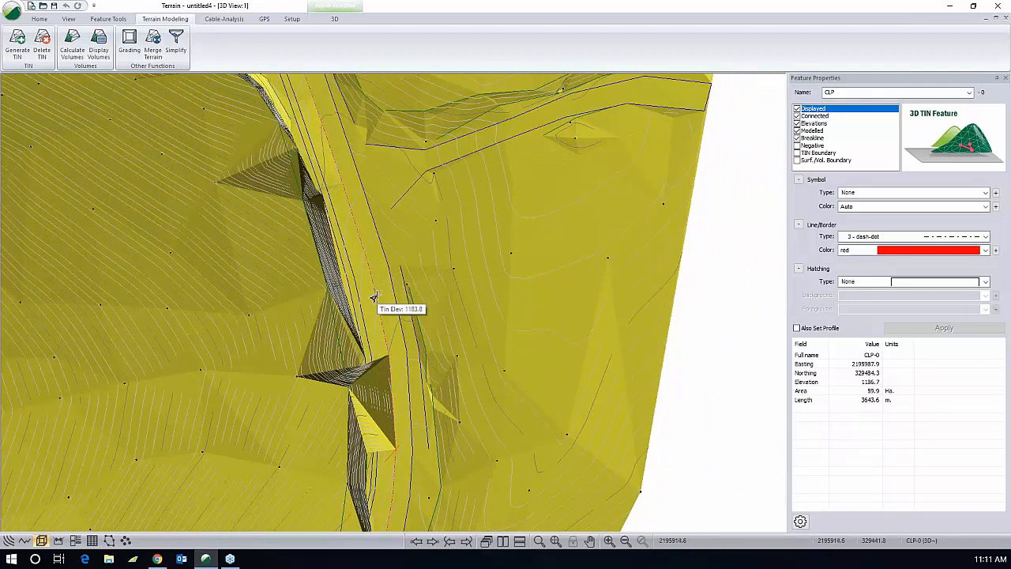